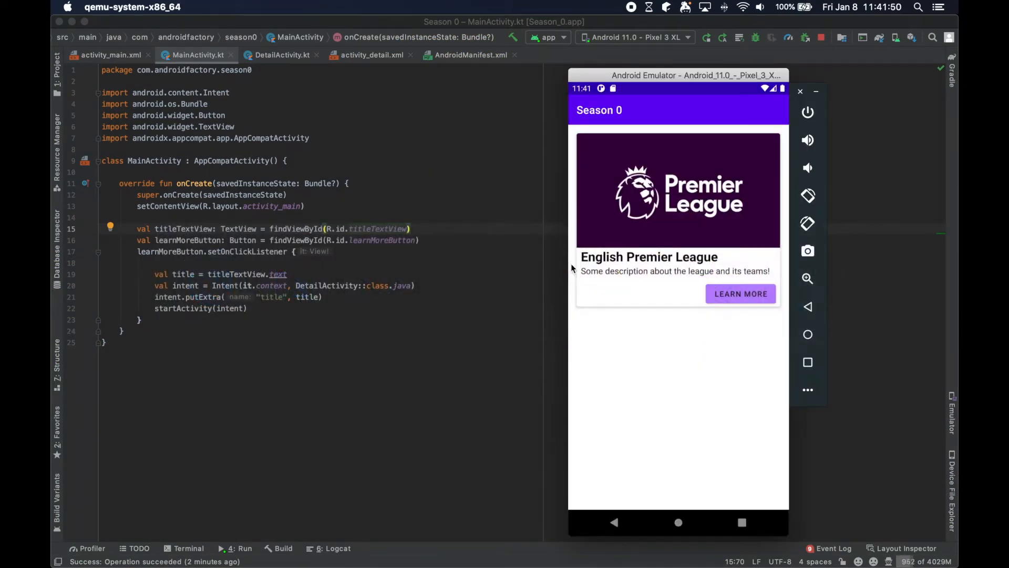
mouse_move(613, 274)
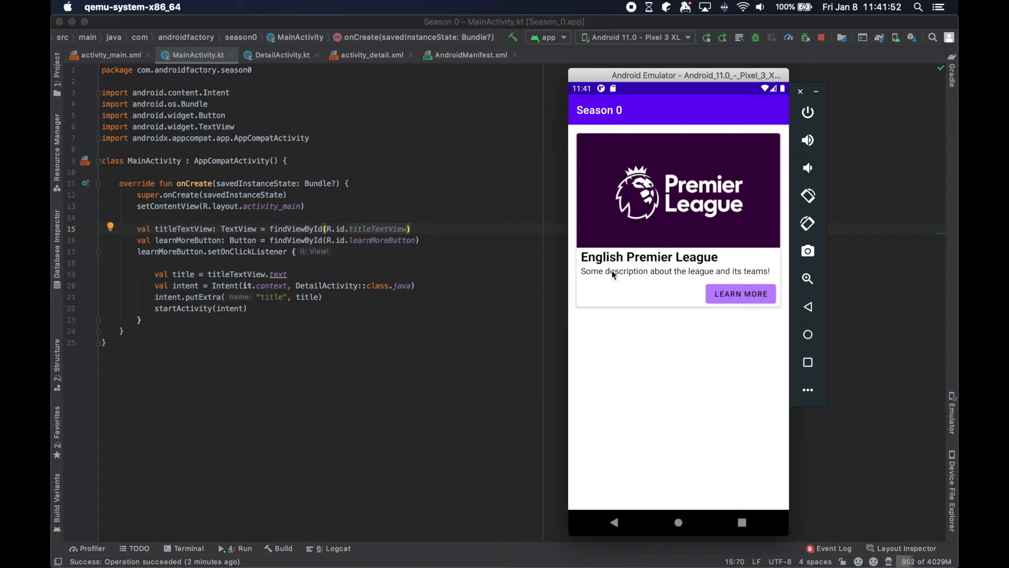
Step: Open the English Premier League detail screen in the emulator and return to Android Studio
left_click(740, 294)
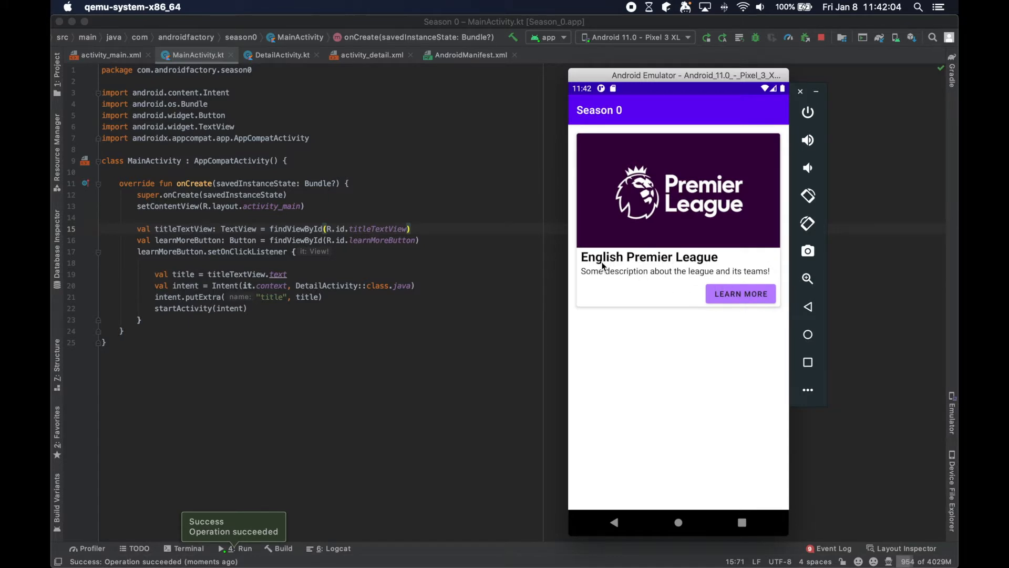
left_click(740, 293)
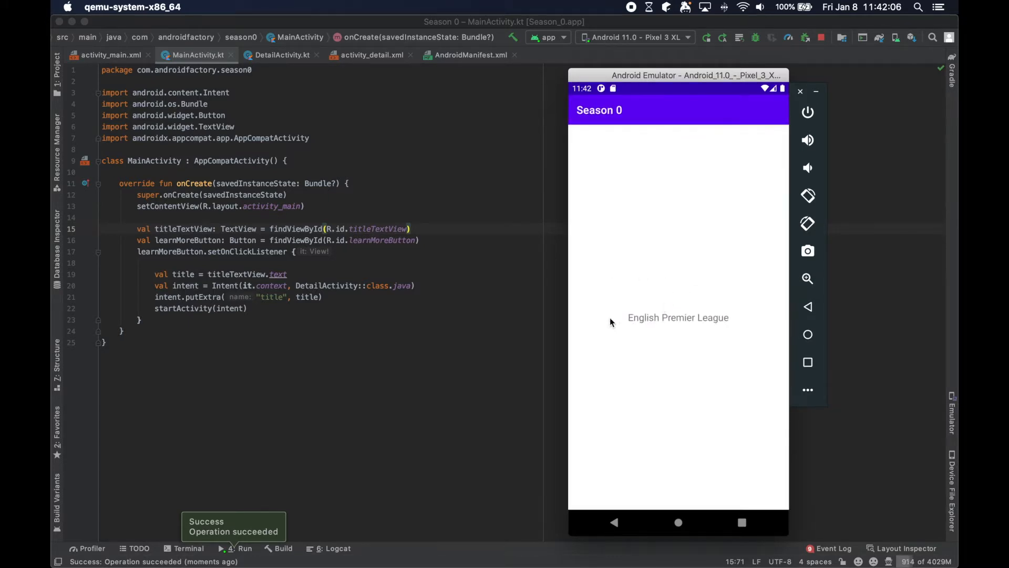
mouse_move(668, 332)
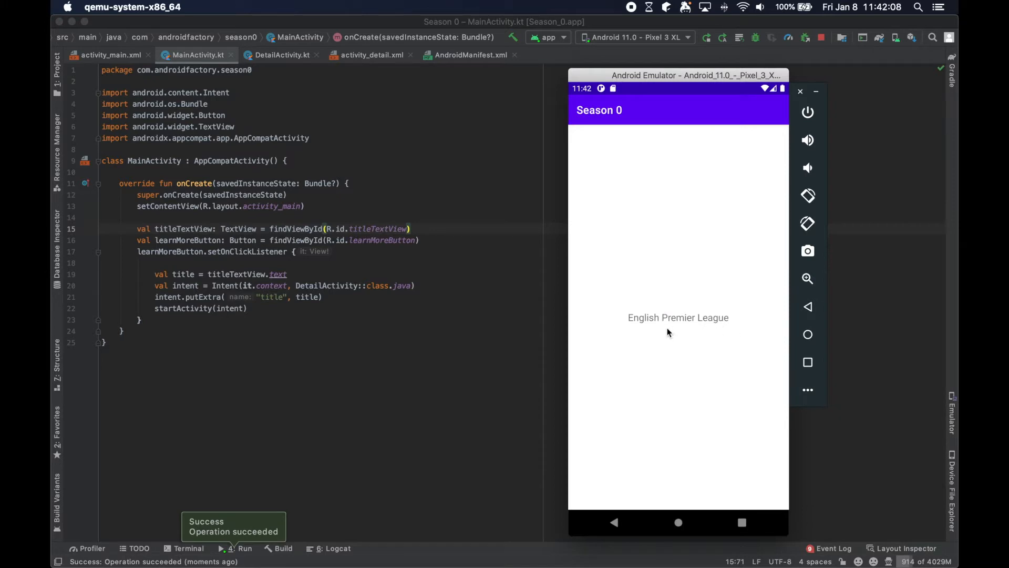
mouse_move(694, 336)
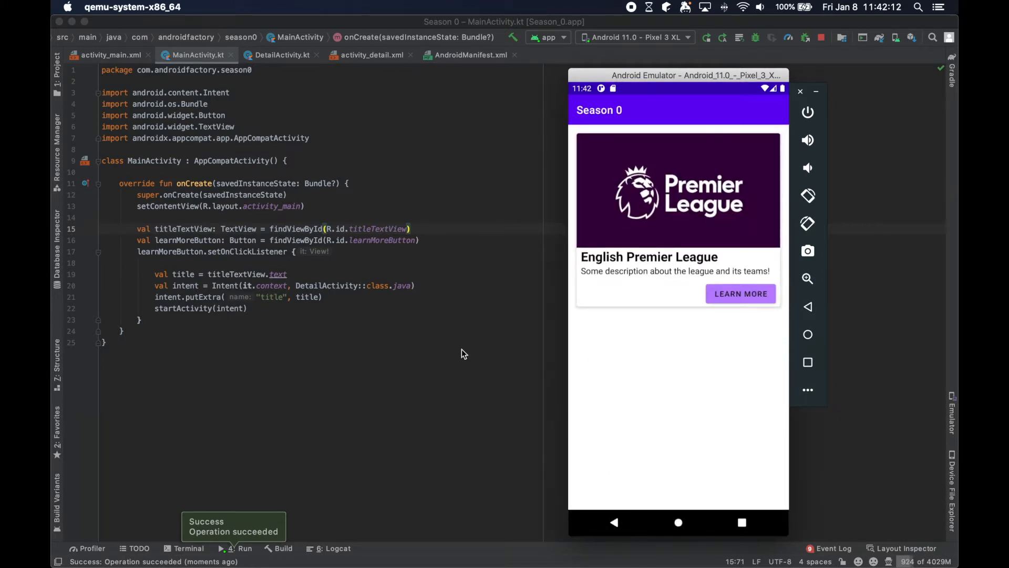
mouse_move(247, 295)
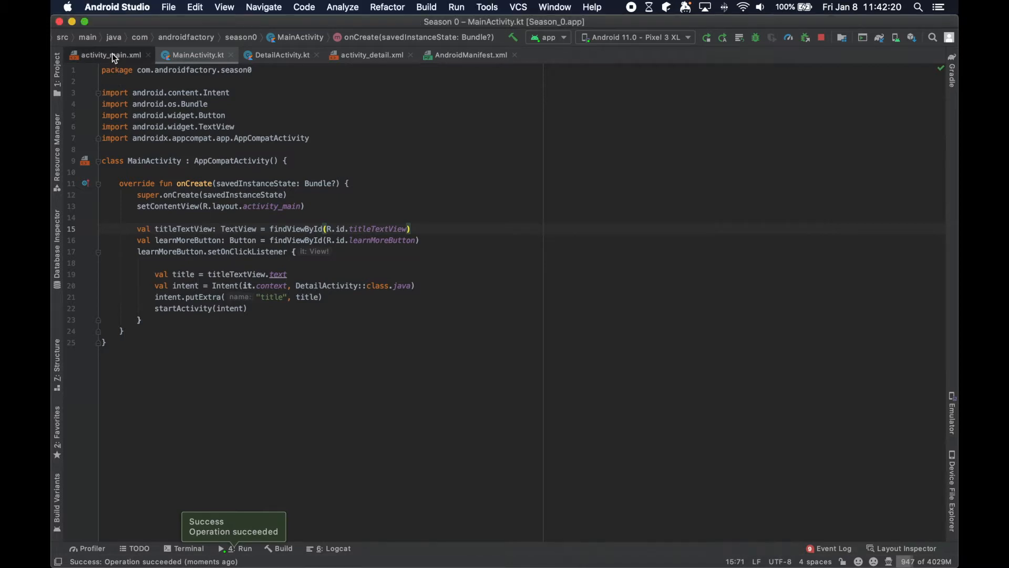
Step: Bring up activity_main.xml in the editor with code and design preview side by side
left_click(110, 55)
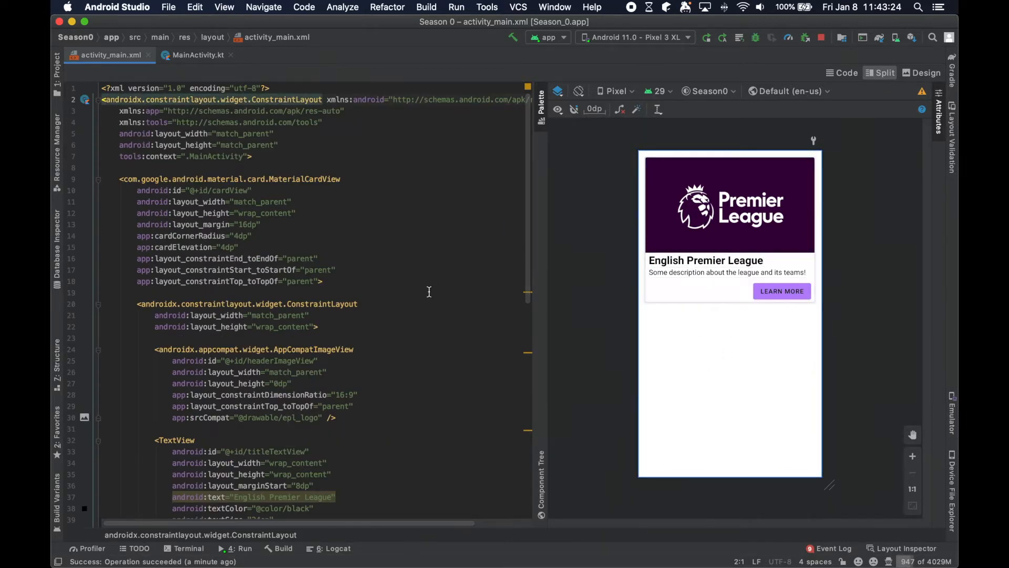
mouse_move(100, 184)
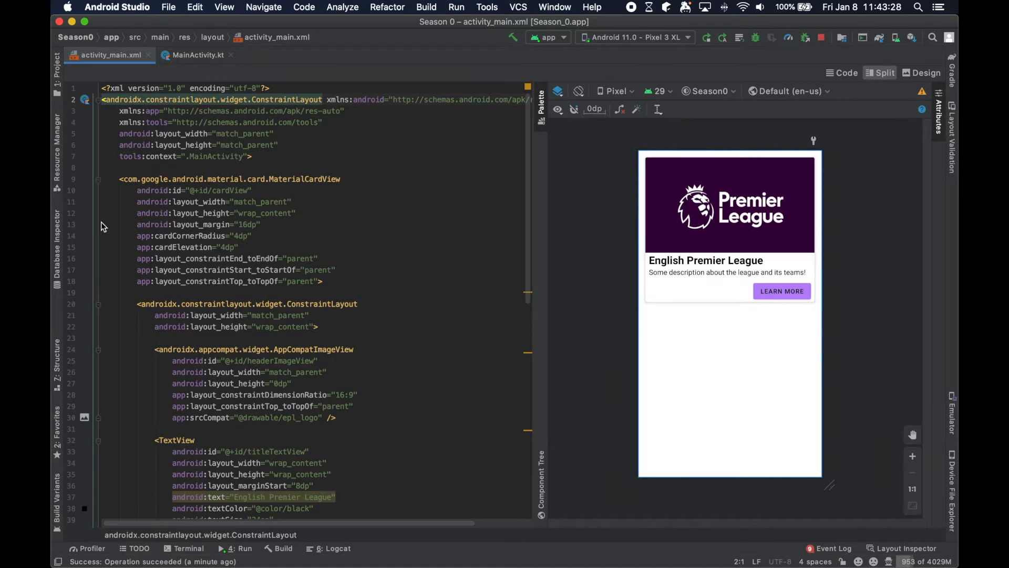
mouse_move(97, 179)
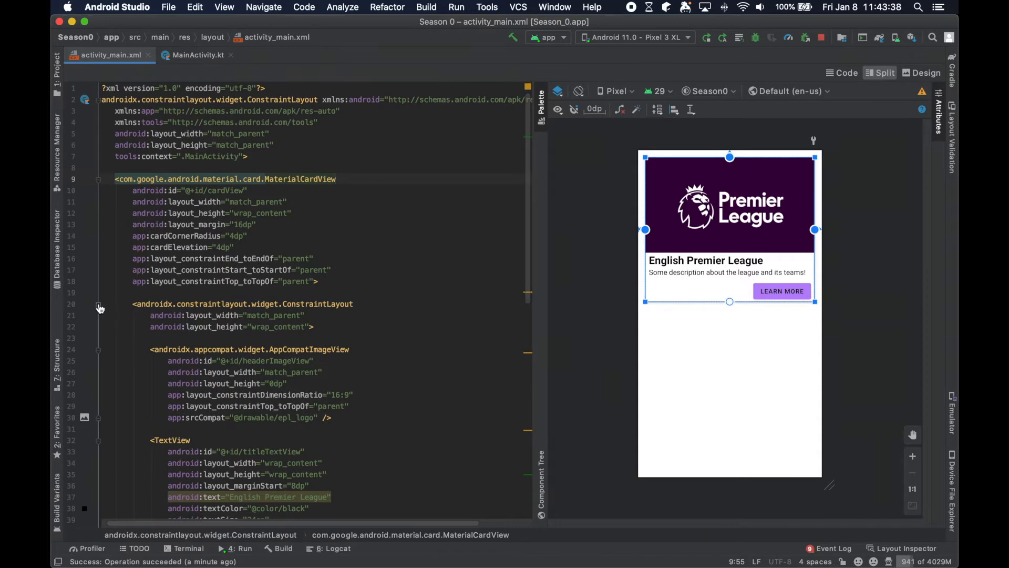
Step: Add RecyclerView 'recyclerView' with match_parent width, 0dp height, start/end constrained to cardView
left_click(99, 304)
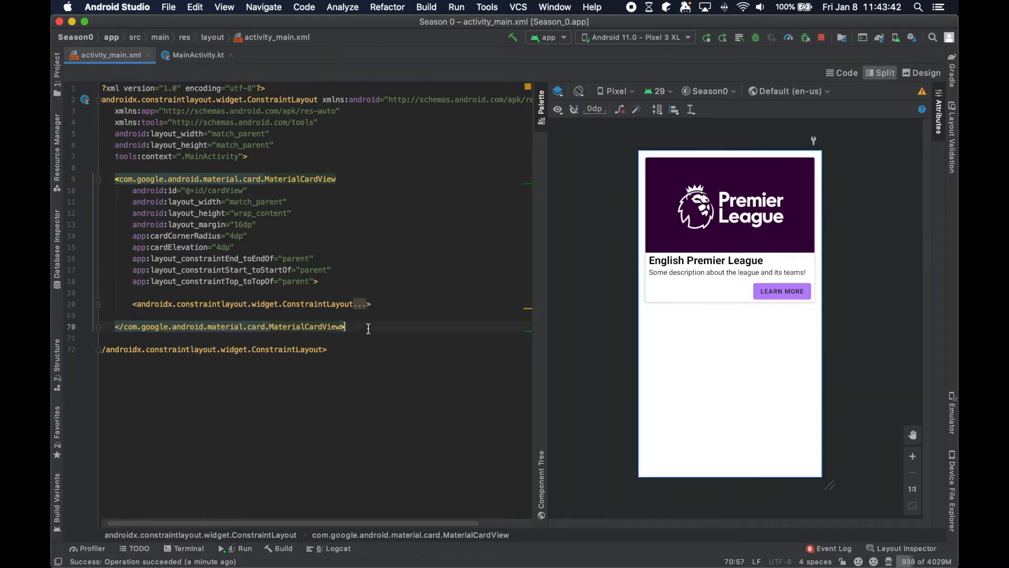
type("<")
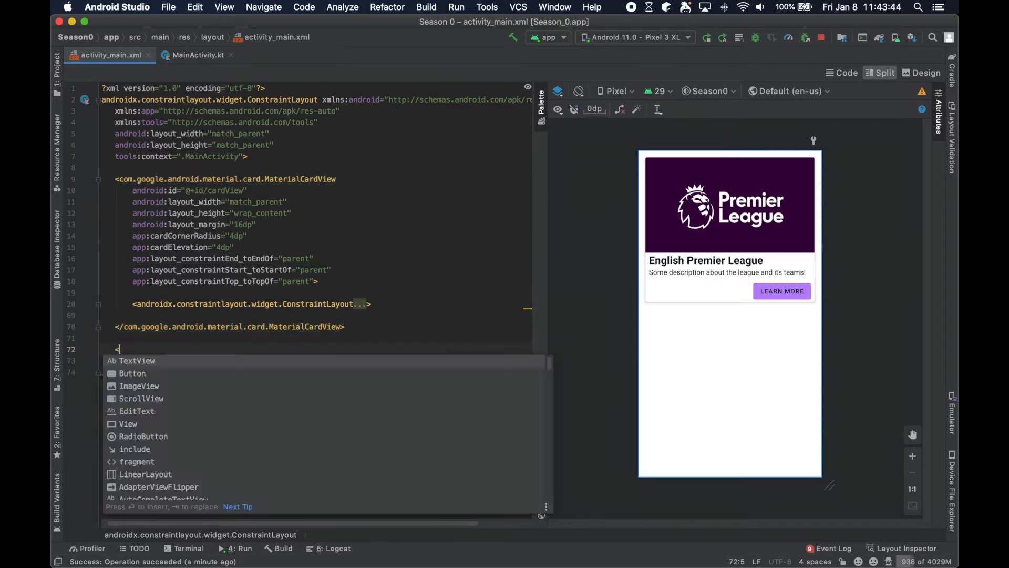
type("RecyclerView")
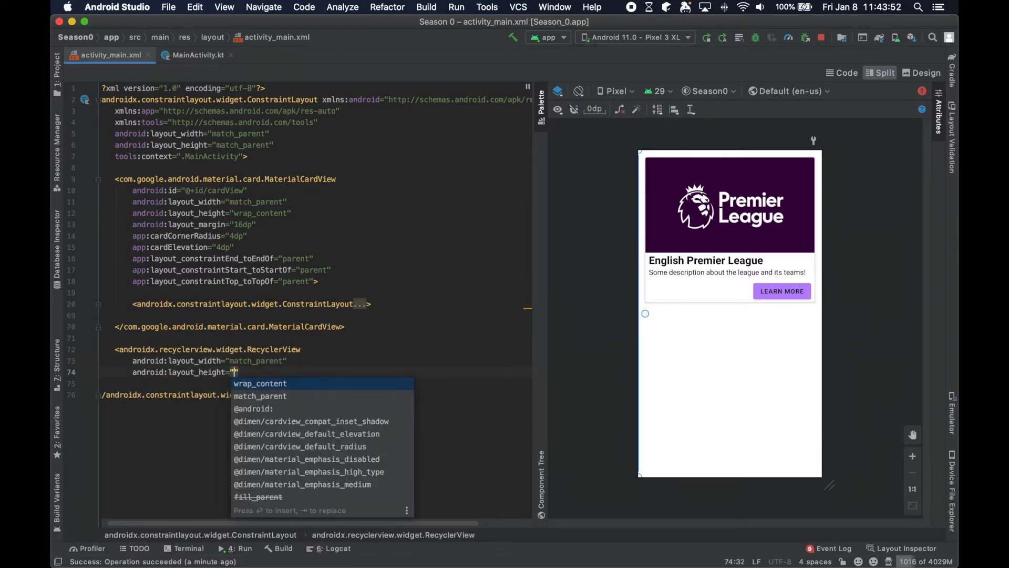
type("m")
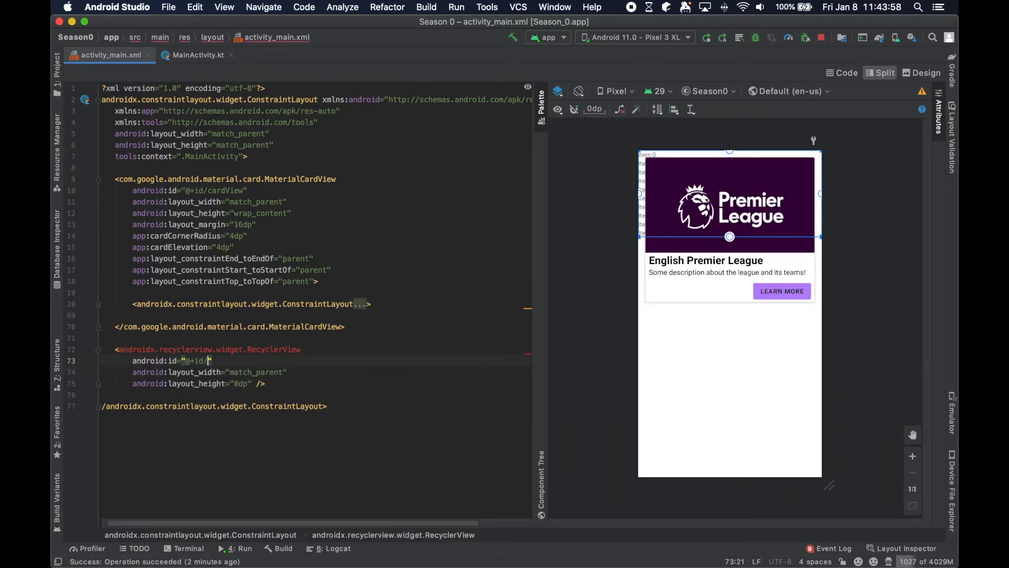
type("recyclerView")
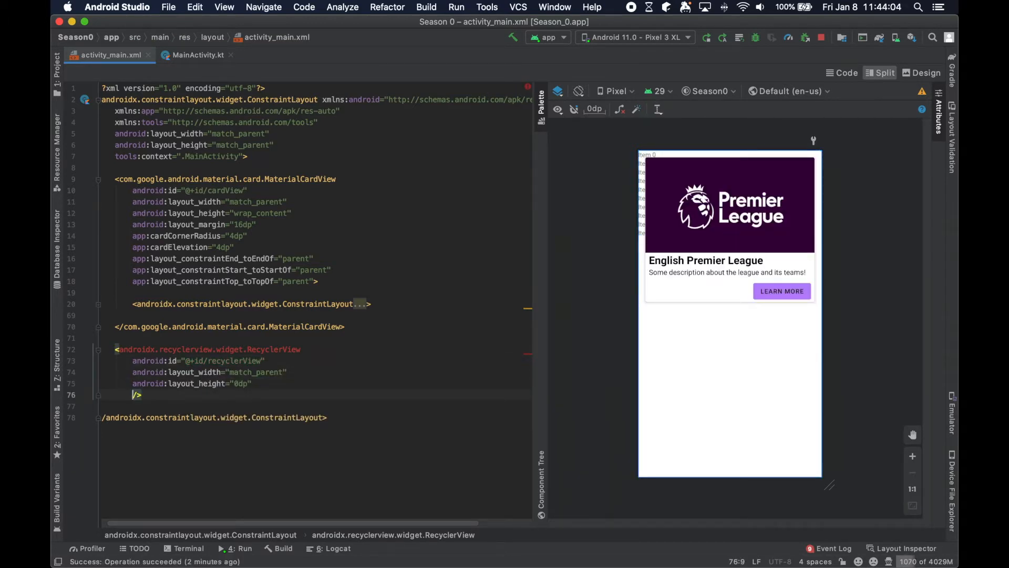
type("conss")
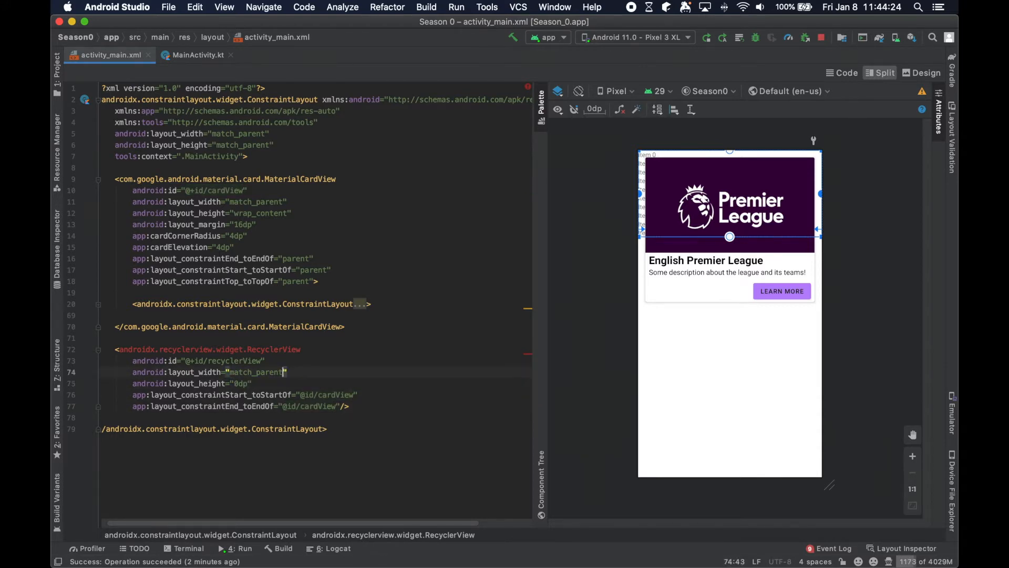
Step: Give the RecyclerView 0dp width, parent-bottom and below-cardView constraints, and 16dp top margin
type("0dp")
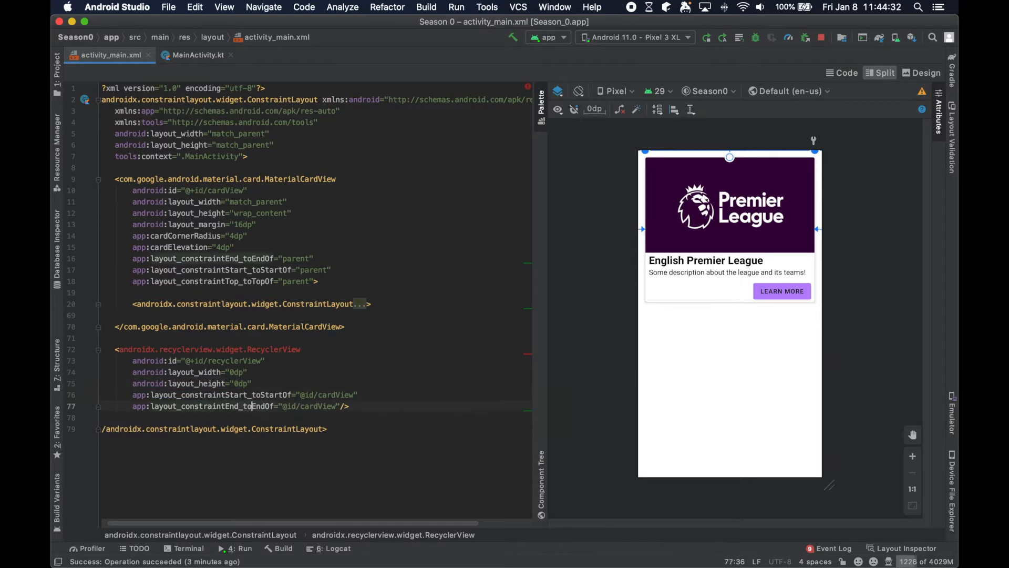
type("conb")
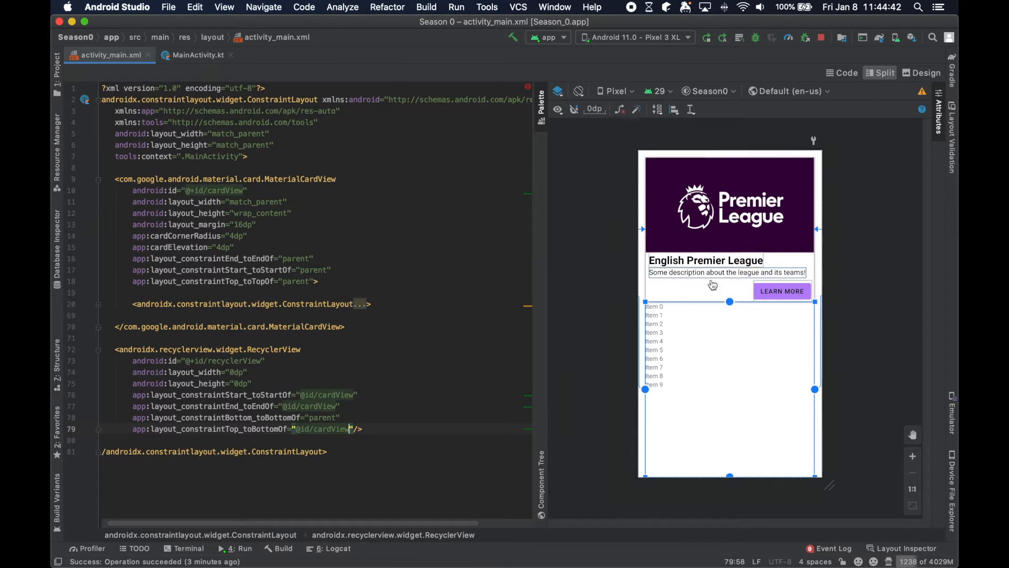
type("android:layout_marginTop=\"")
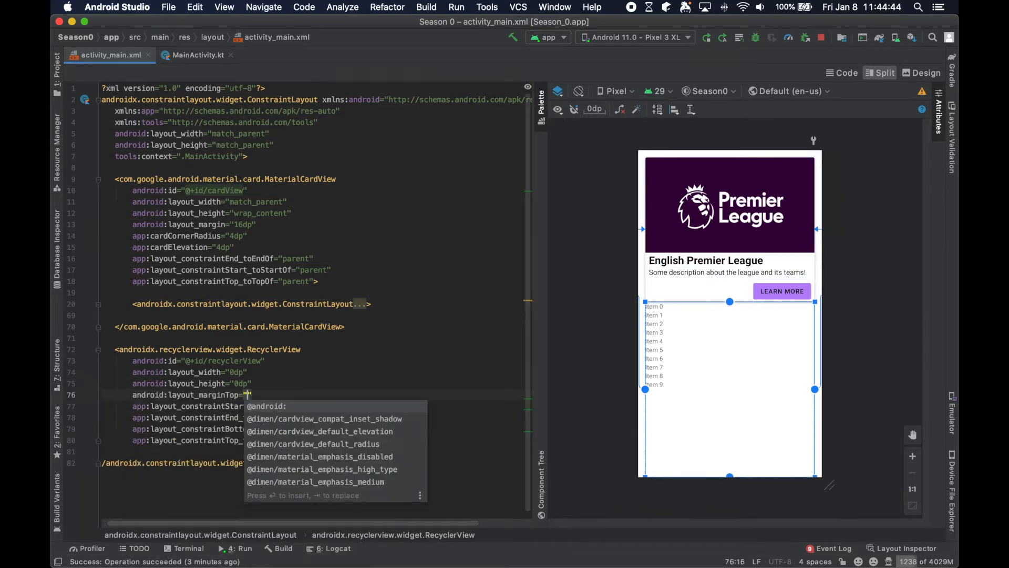
type("8dp")
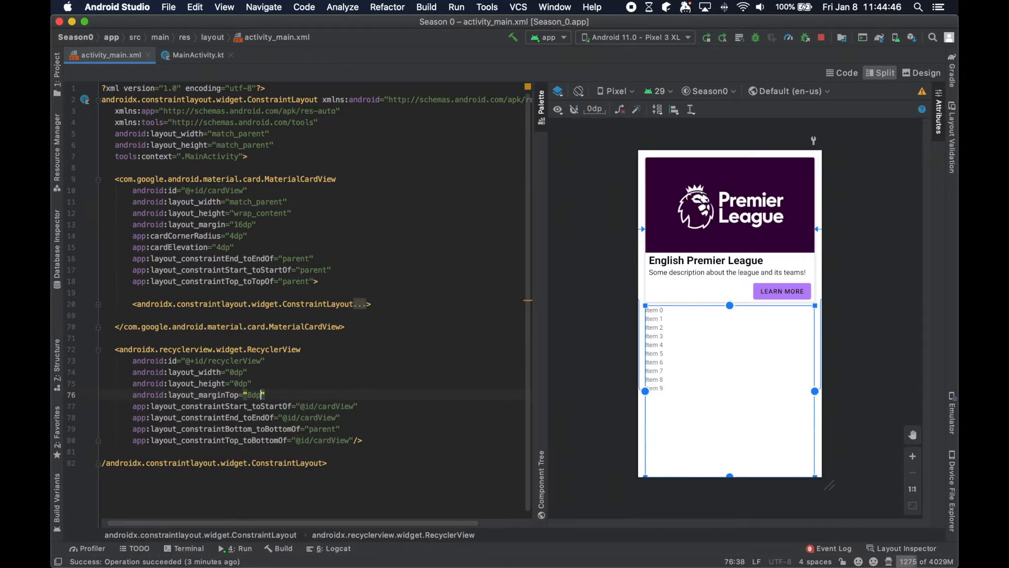
type("16")
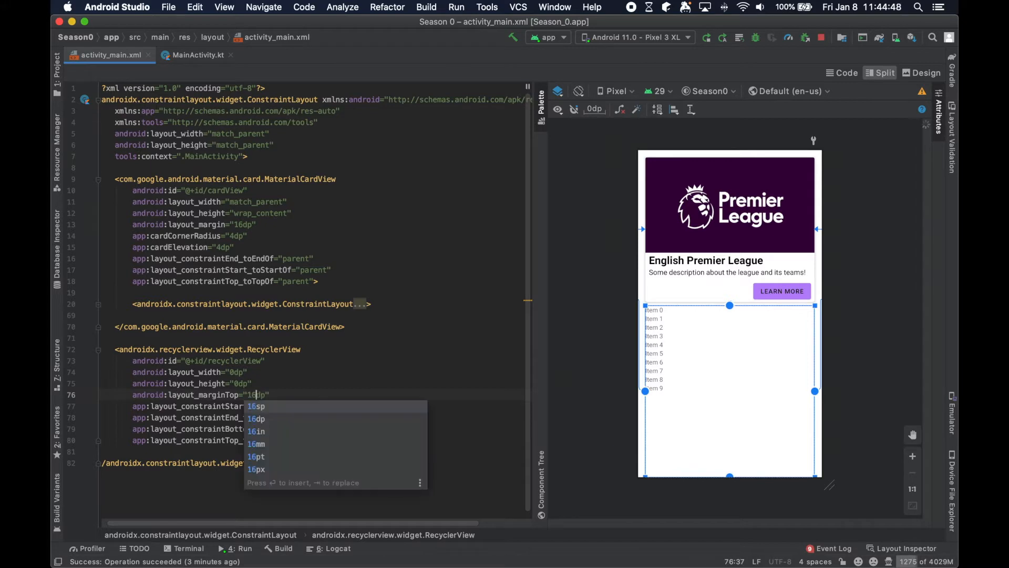
left_click(256, 418)
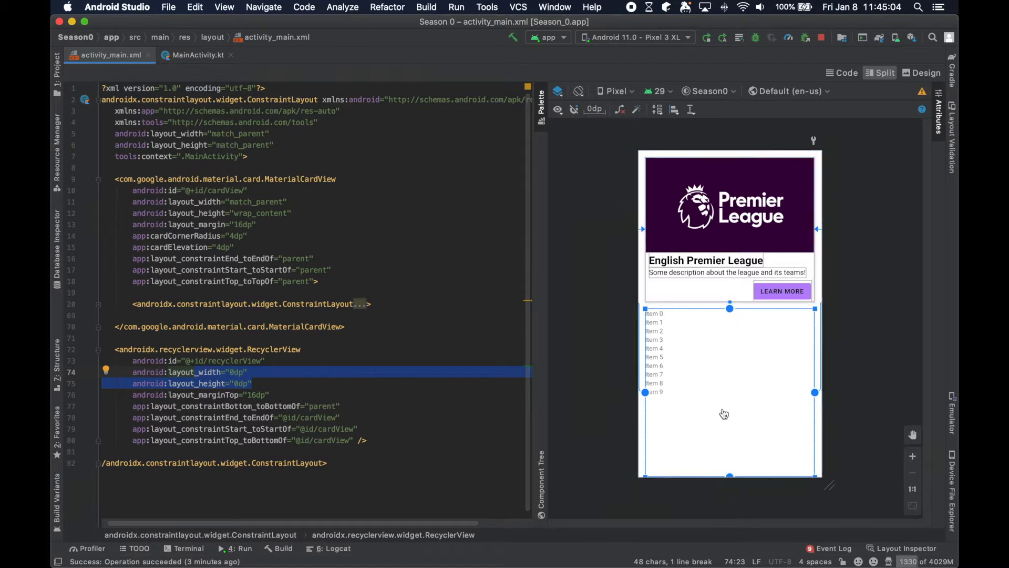
mouse_move(672, 417)
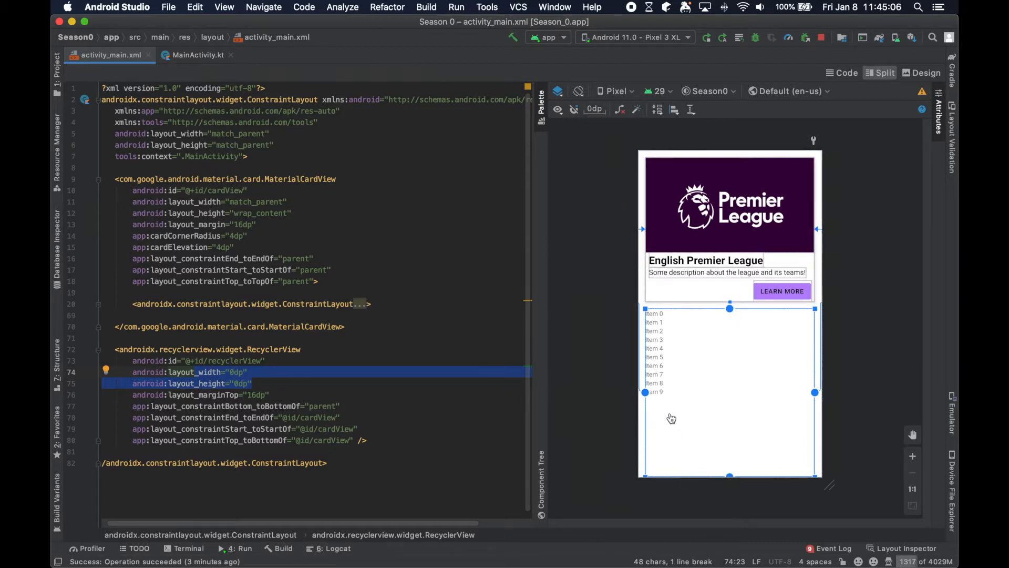
mouse_move(726, 396)
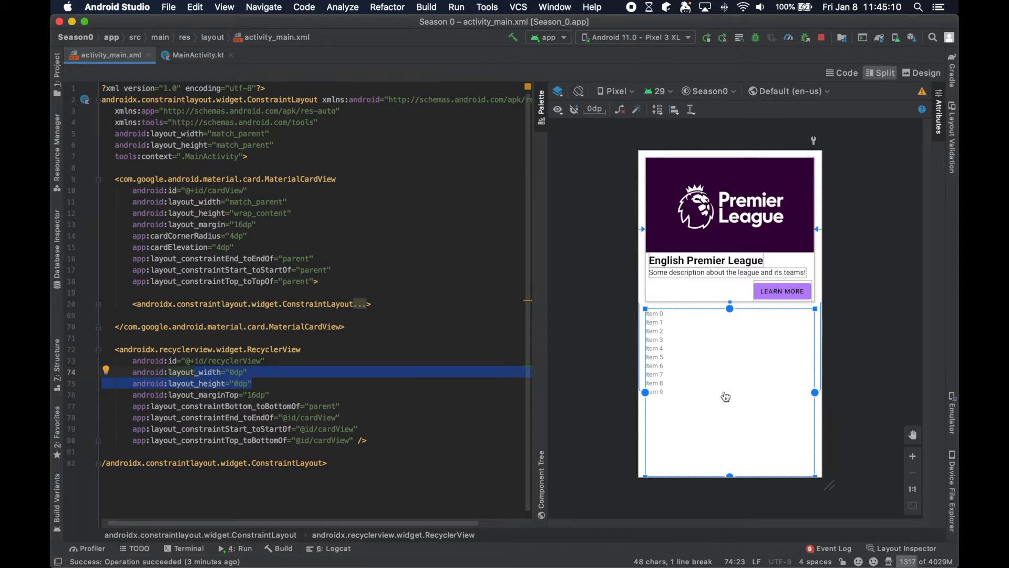
mouse_move(760, 223)
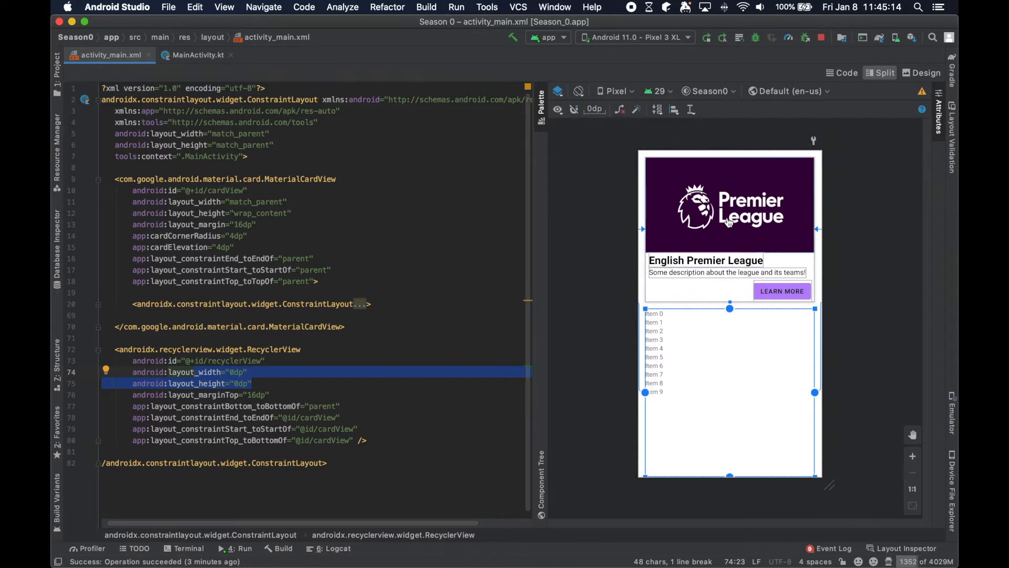
mouse_move(728, 360)
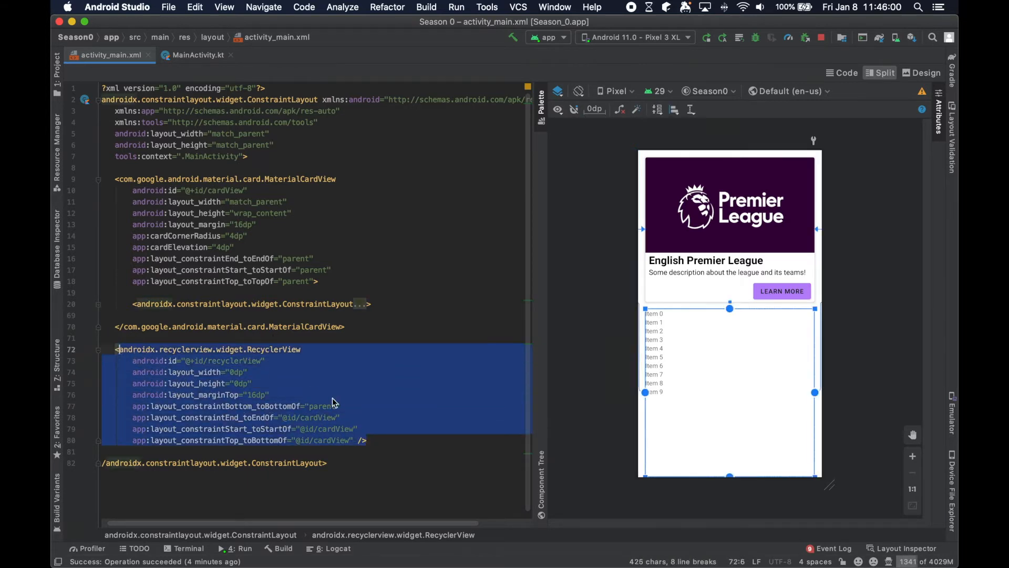
Step: Add android:orientation="vertical" to the RecyclerView element in activity_main.xml
left_click(394, 390)
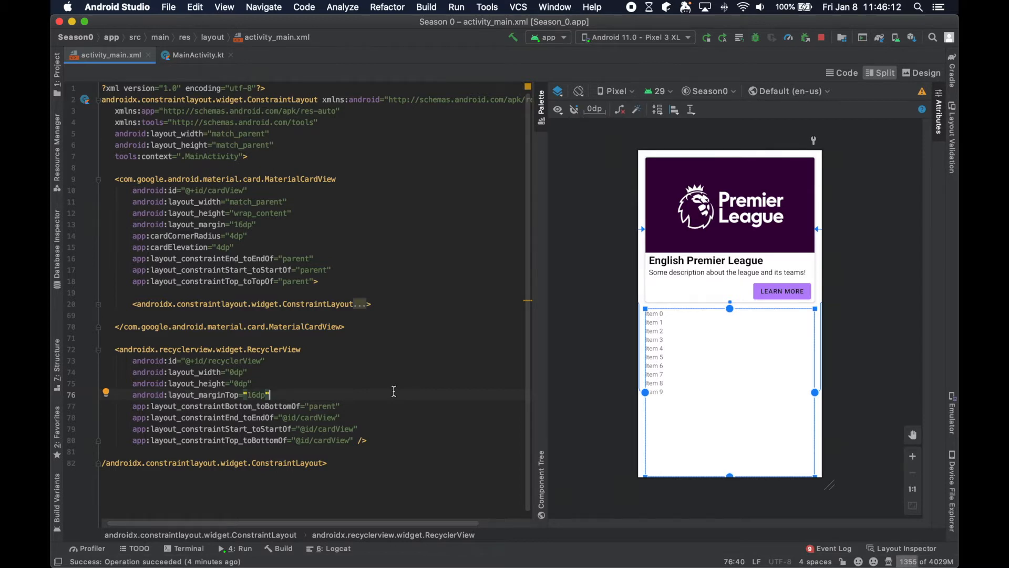
mouse_move(286, 236)
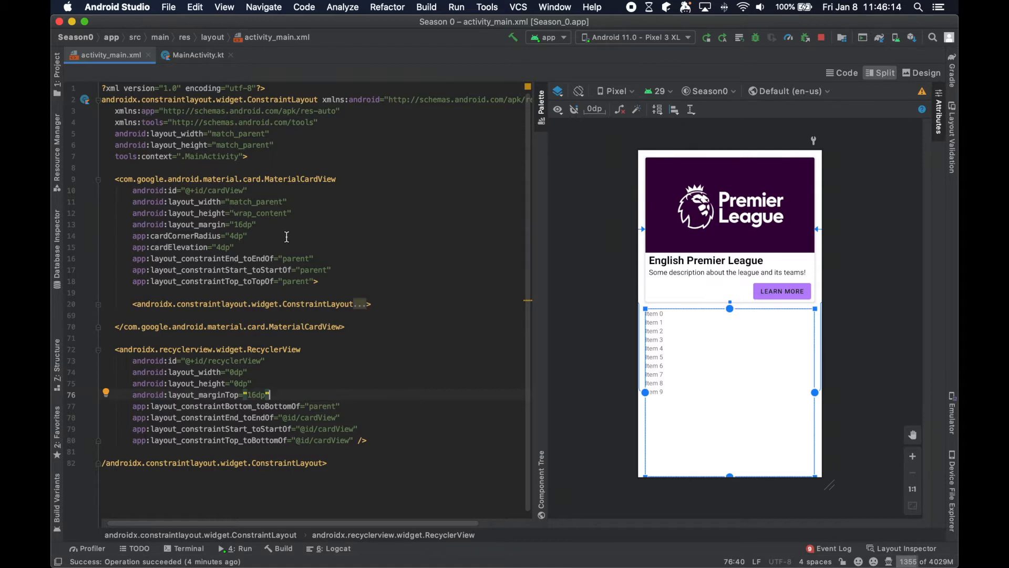
mouse_move(379, 337)
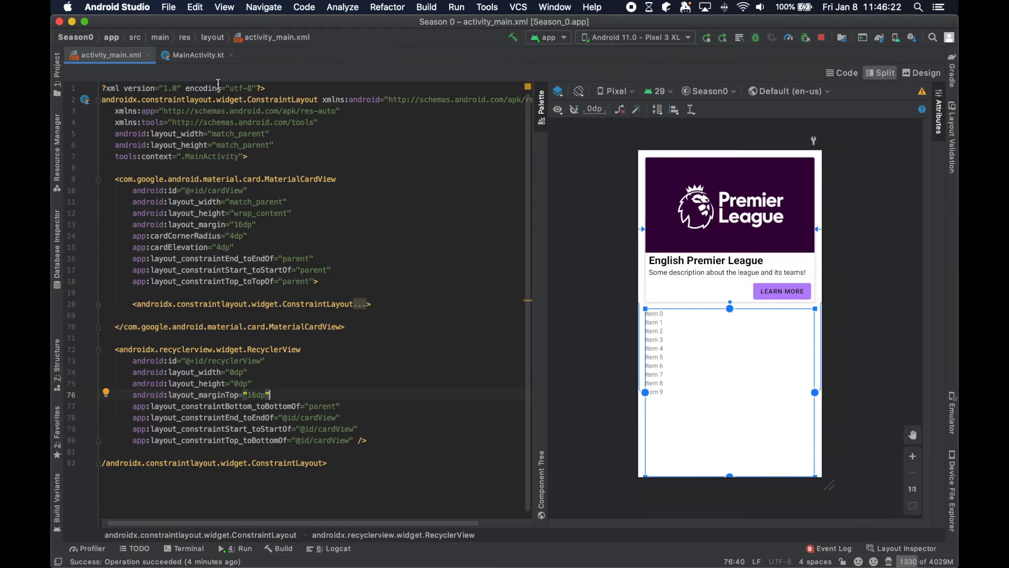
mouse_move(332, 303)
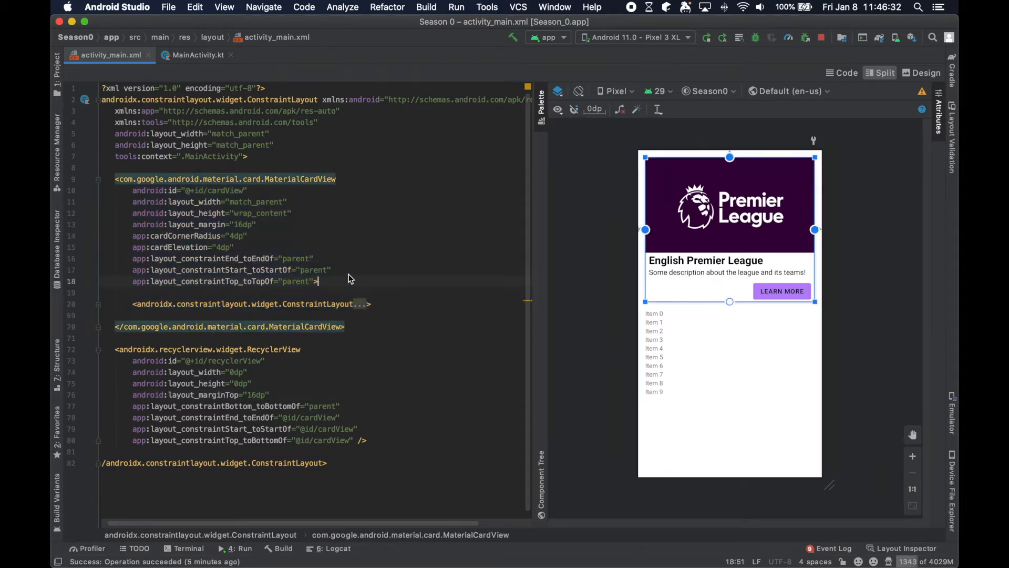
left_click(705, 261)
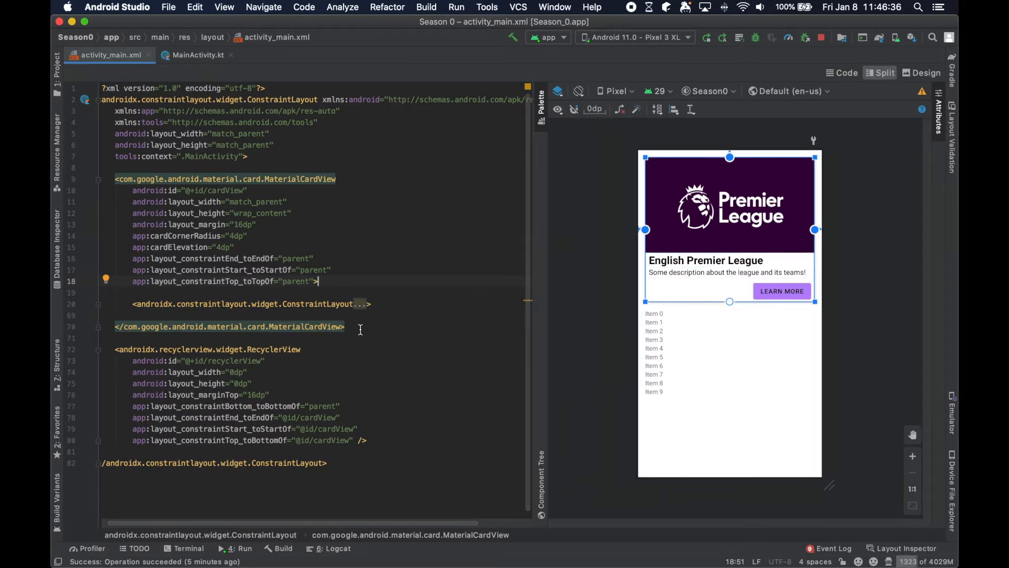
mouse_move(376, 327)
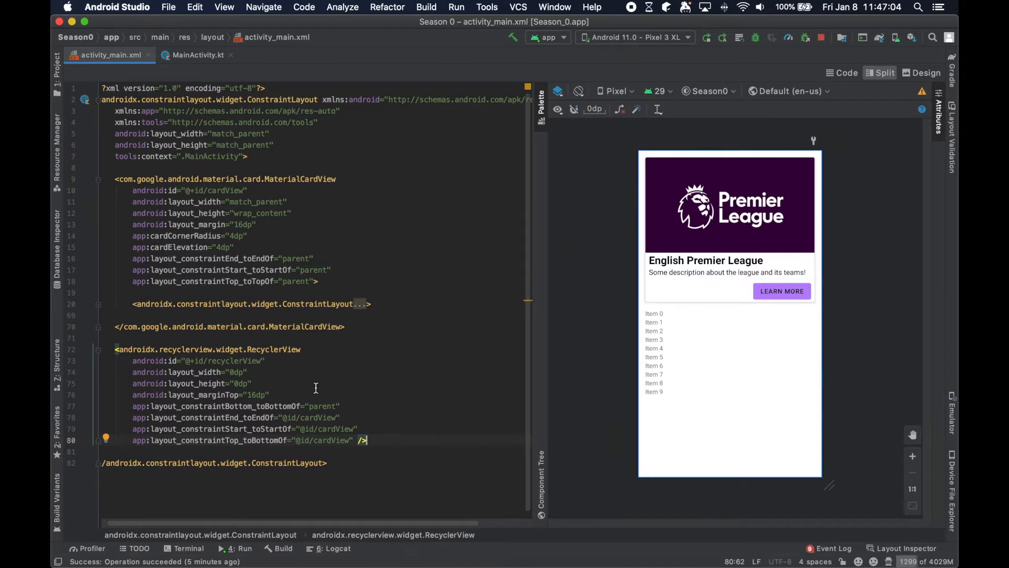
type("orientation=\"vertical")
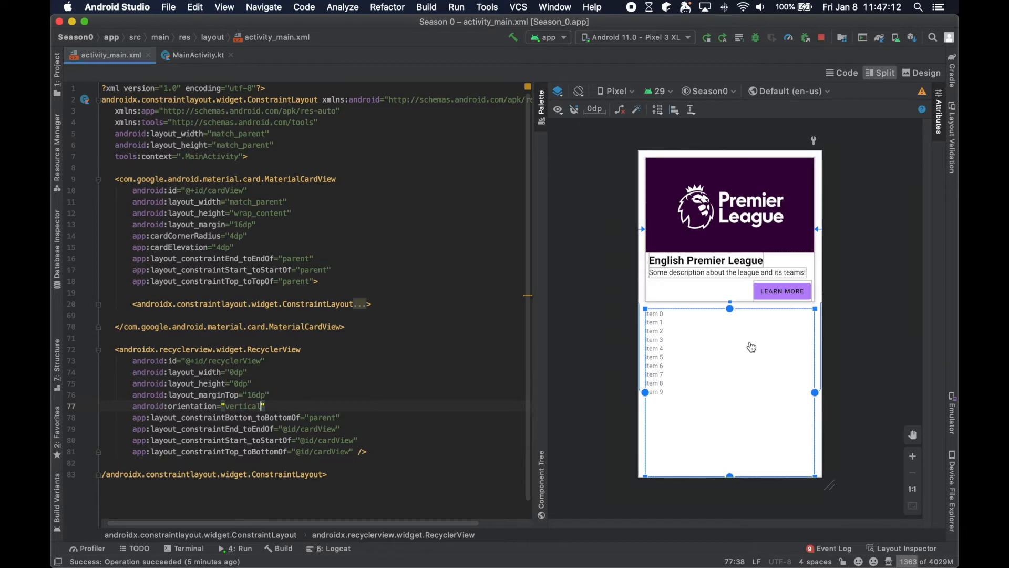
mouse_move(740, 323)
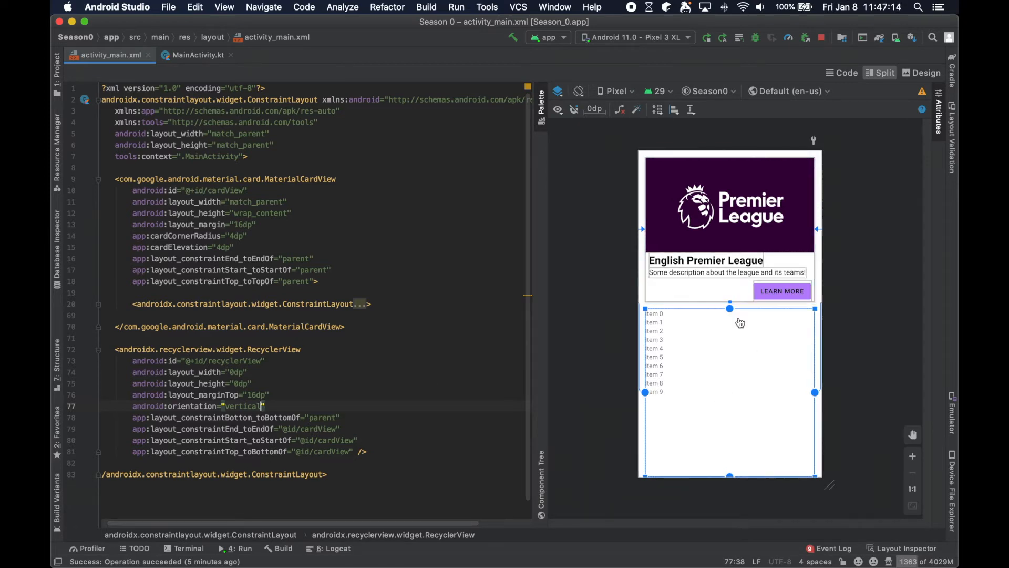
mouse_move(713, 336)
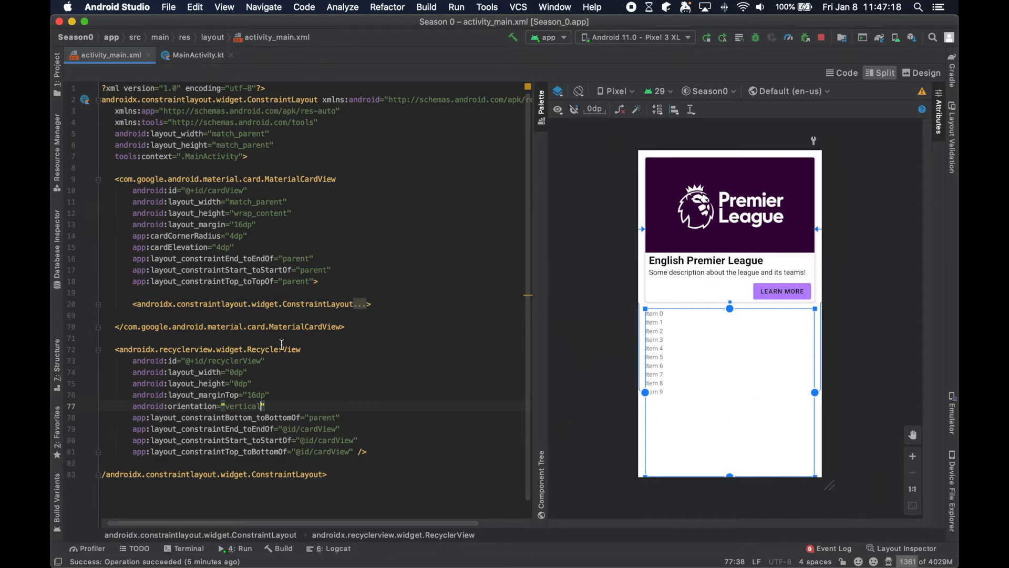
mouse_move(309, 359)
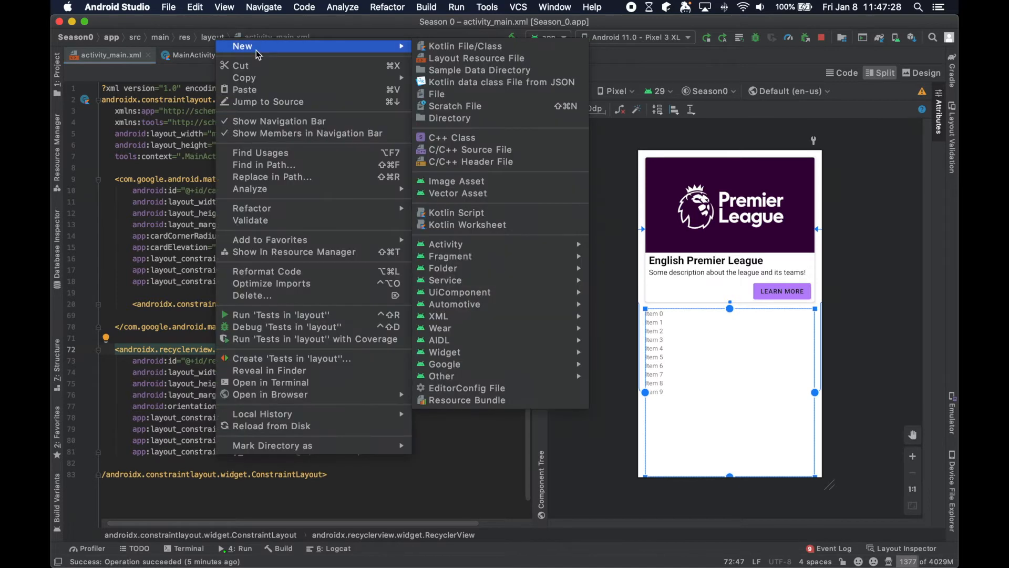
mouse_move(476, 58)
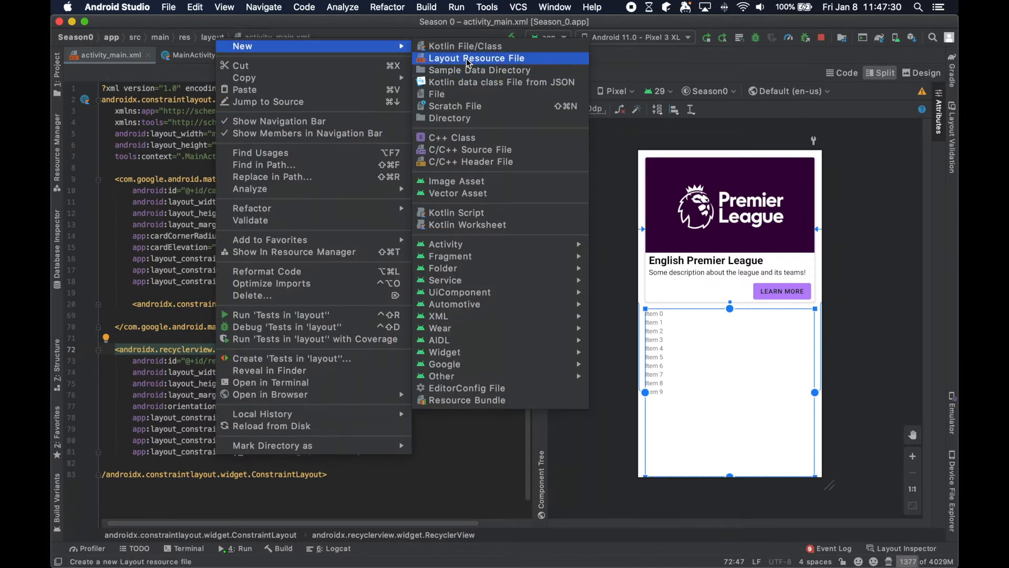
mouse_move(244, 77)
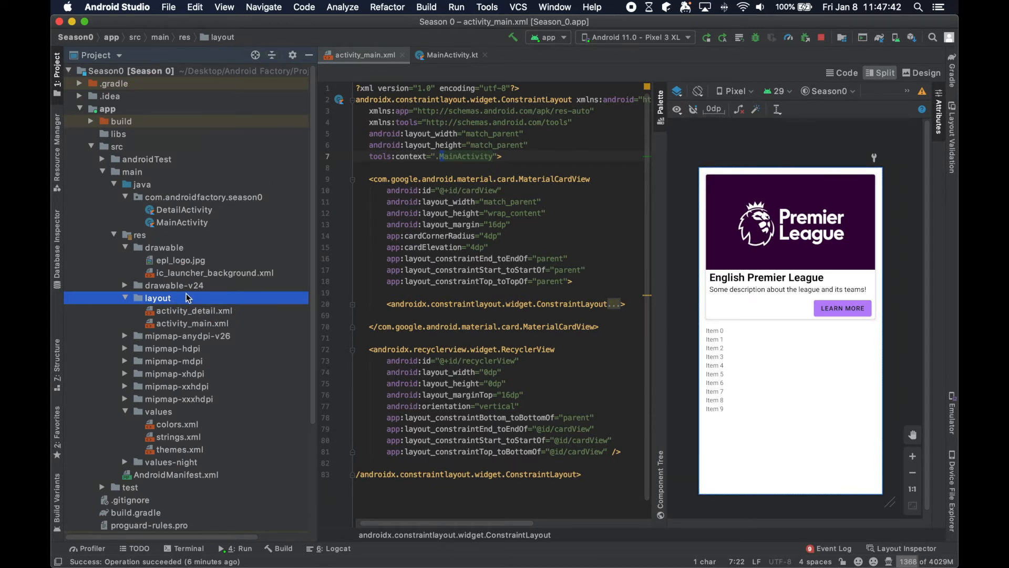
Step: Create layout resource file view_holder_textview in the res/layout folder
right_click(158, 298)
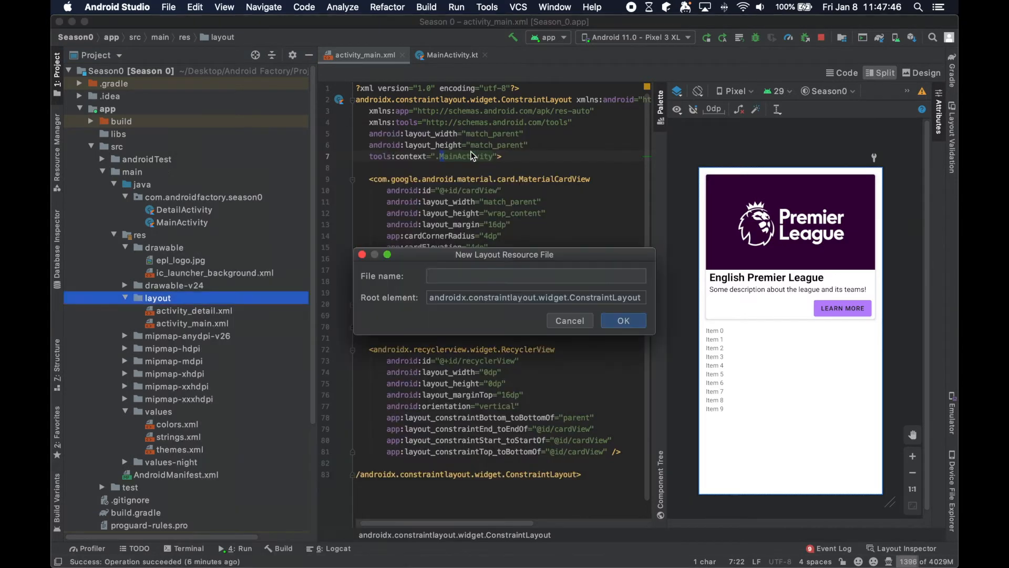
left_click(536, 275)
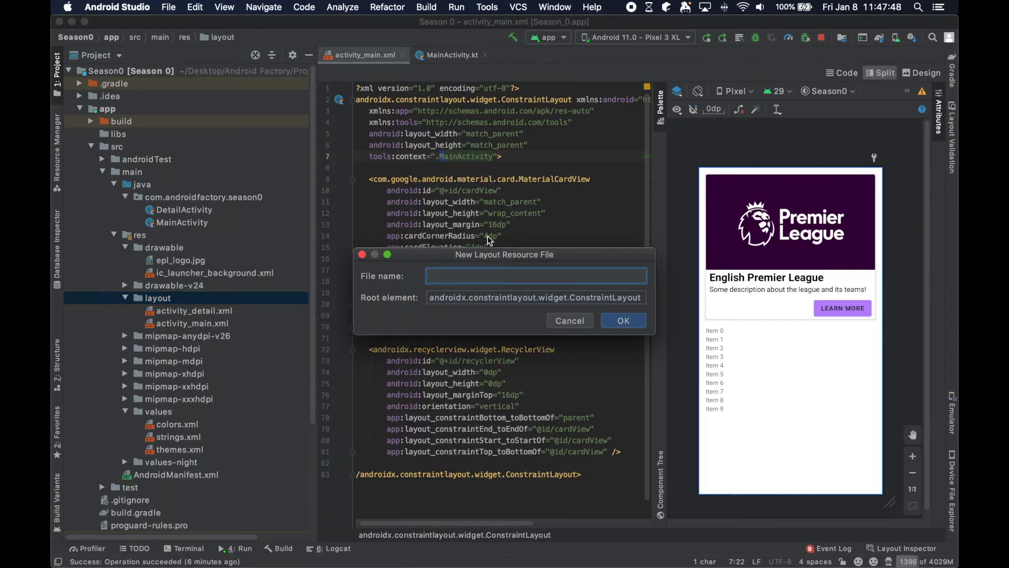
type("view")
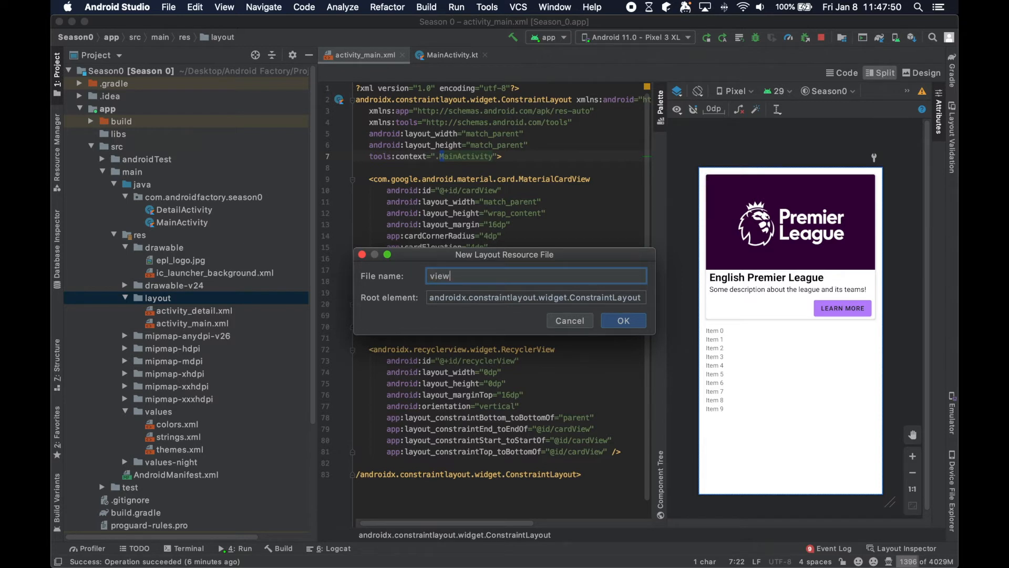
type("_holder_")
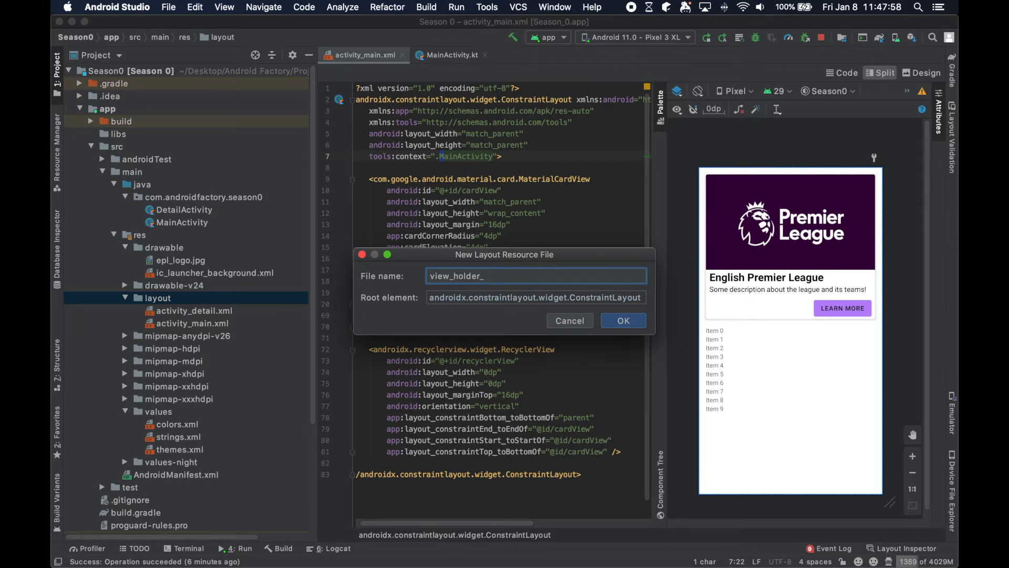
type("text")
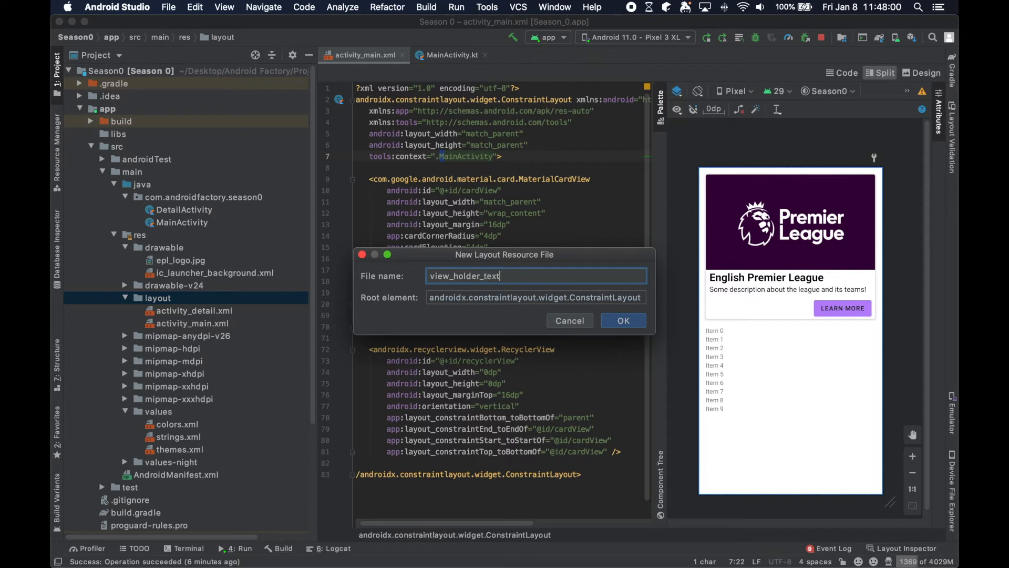
type("V")
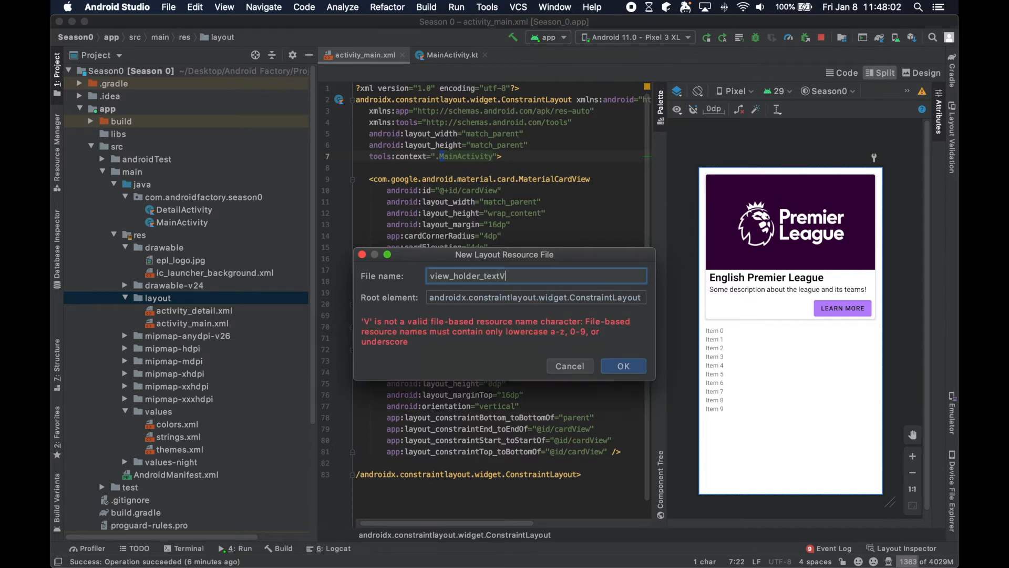
type("iew")
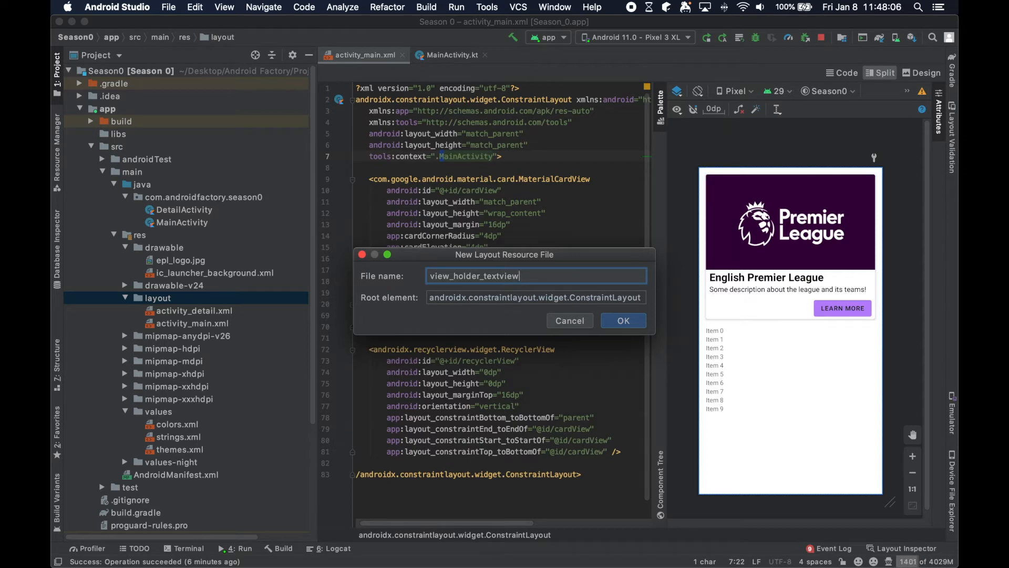
left_click(622, 320)
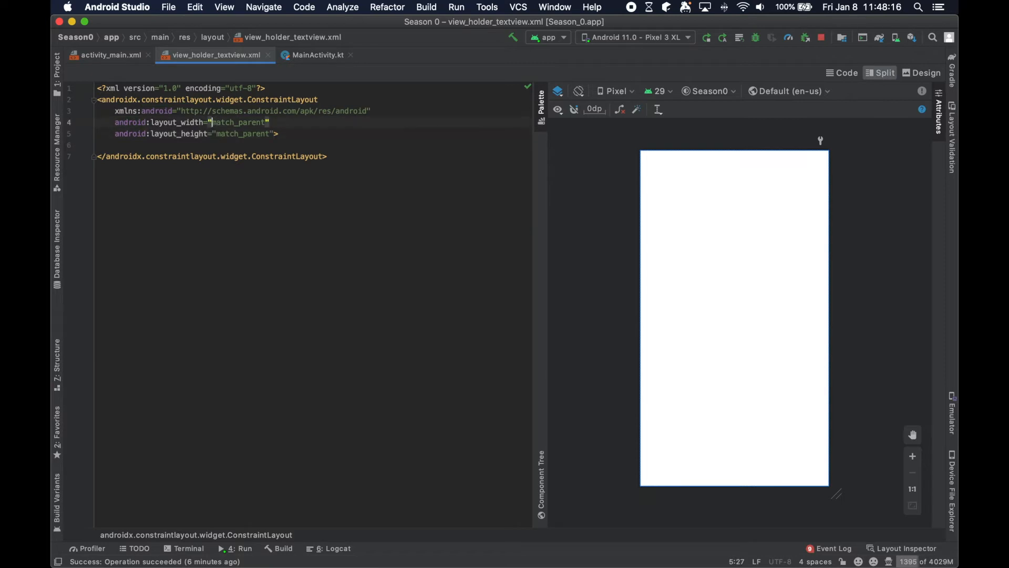
Step: Set the root height to wrap_content and add a TextView with id textView and black text
double_click(241, 133)
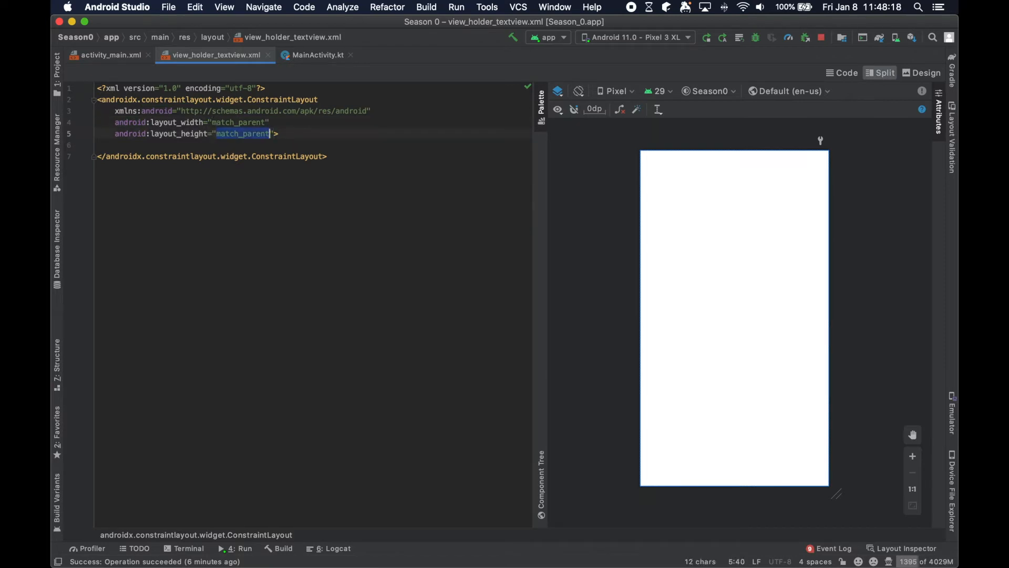
type("wrap_content")
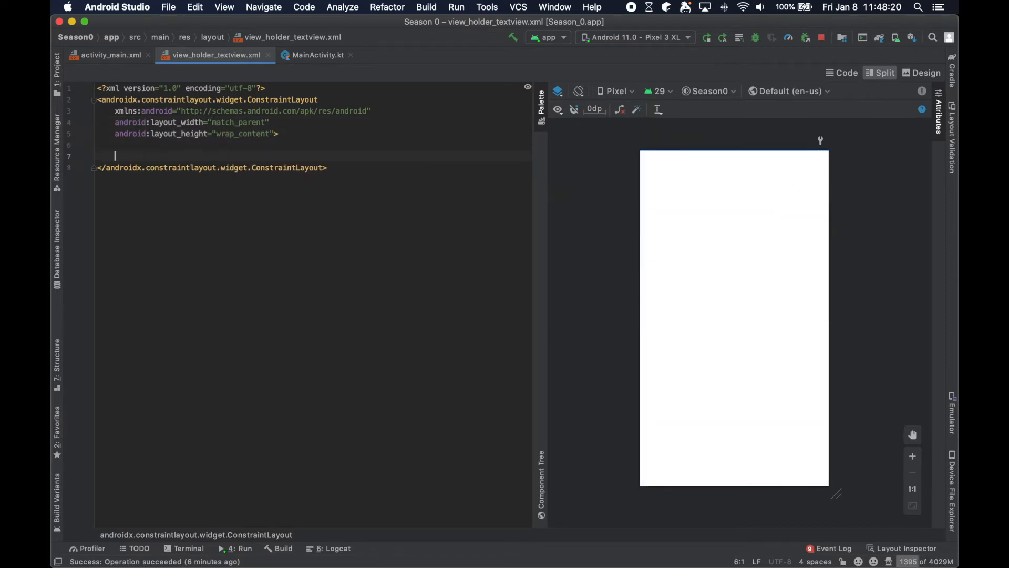
type("<TextView")
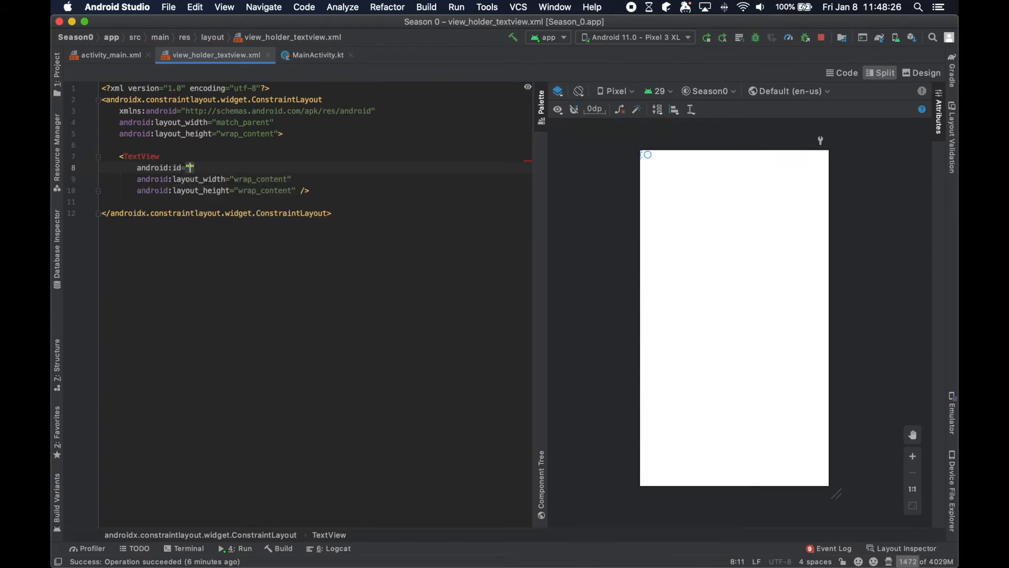
type("@+id/tv")
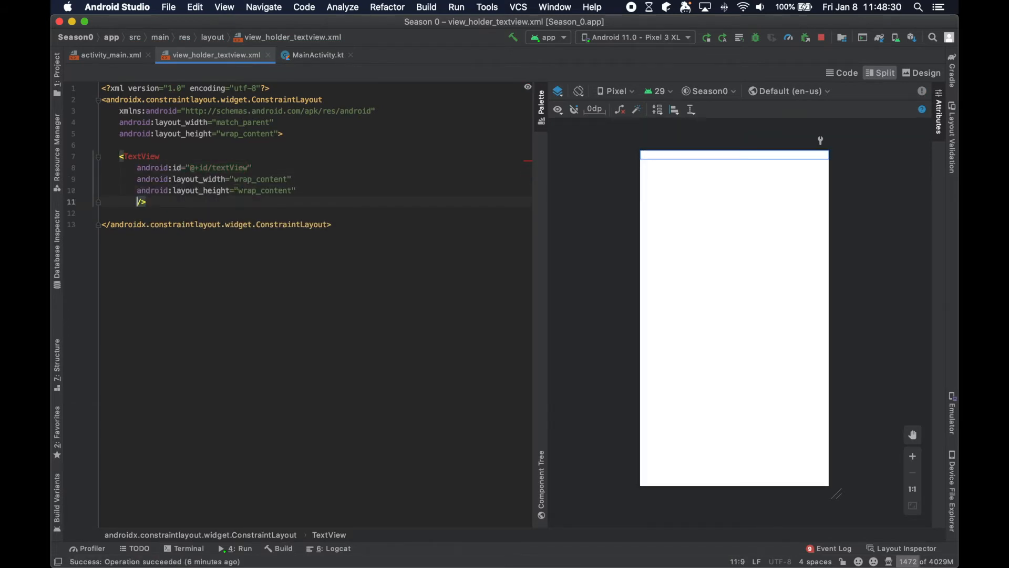
type("textSize=\"14sp")
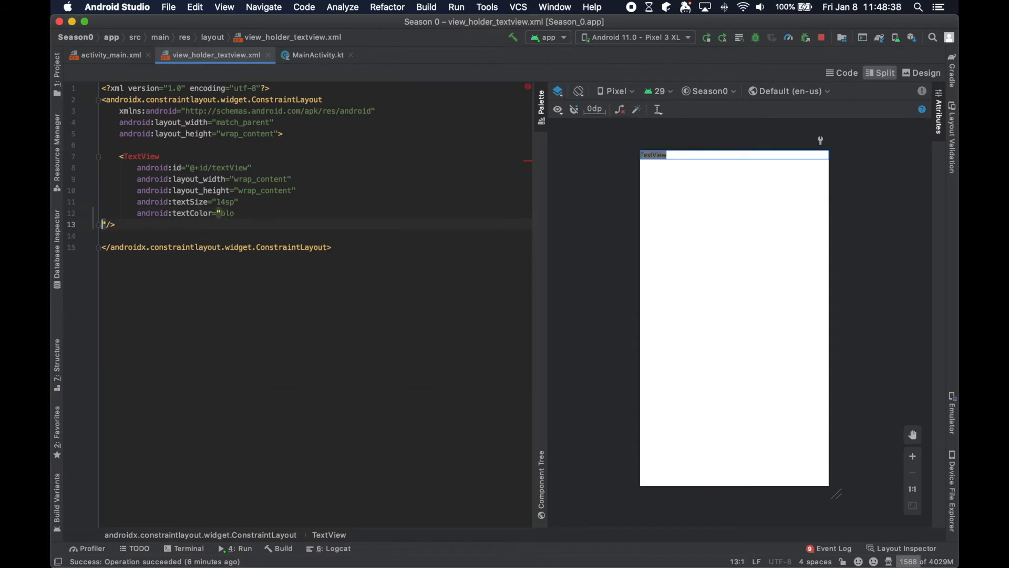
type("@color/black\"")
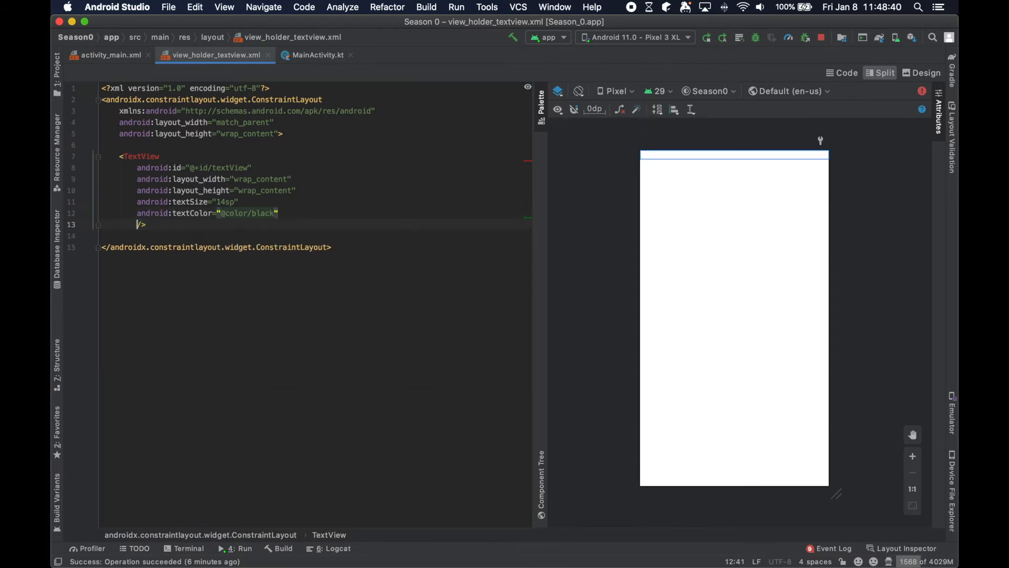
Step: Constrain the TextView to parent start and top, with 8dp padding and 'Text View' text
type("app:layout_constraintStart_toStartOf=\"p")
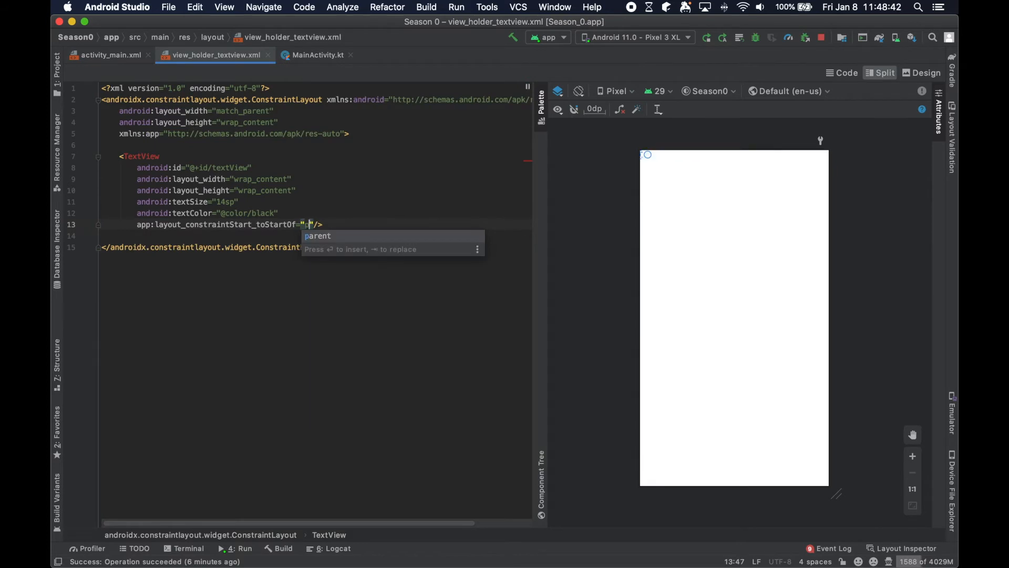
type("contt")
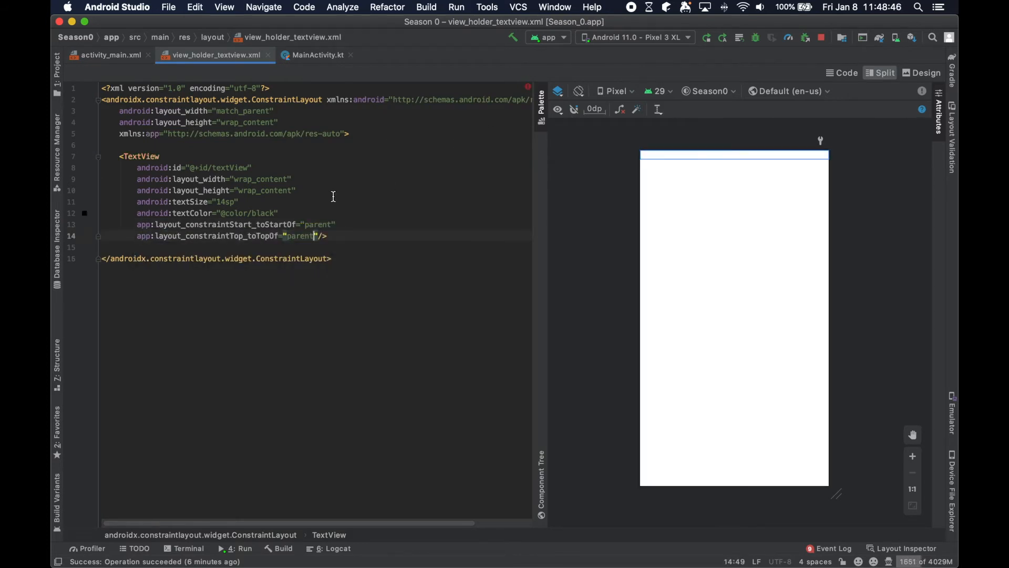
type("p")
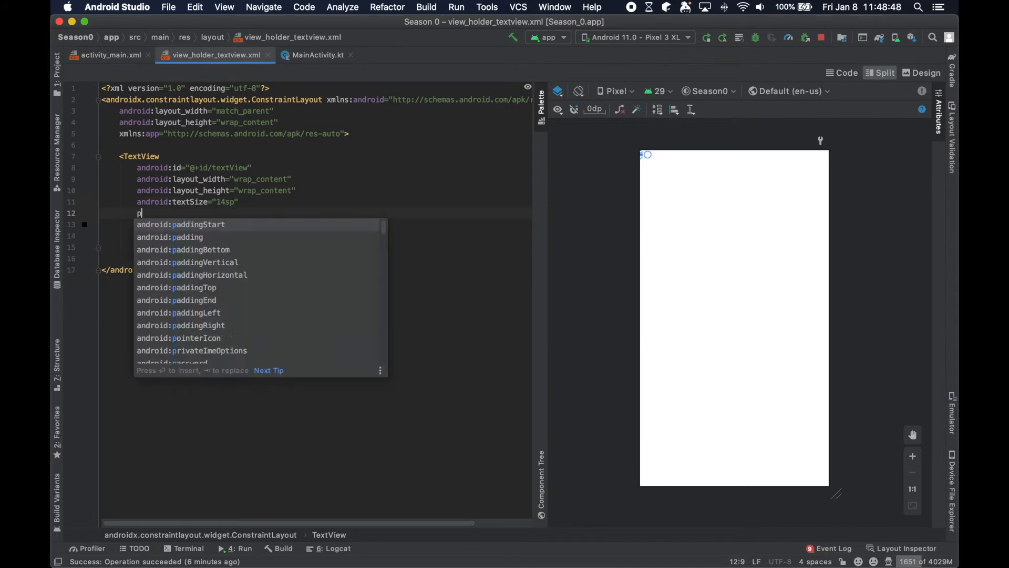
type("adding=\"8dp\"")
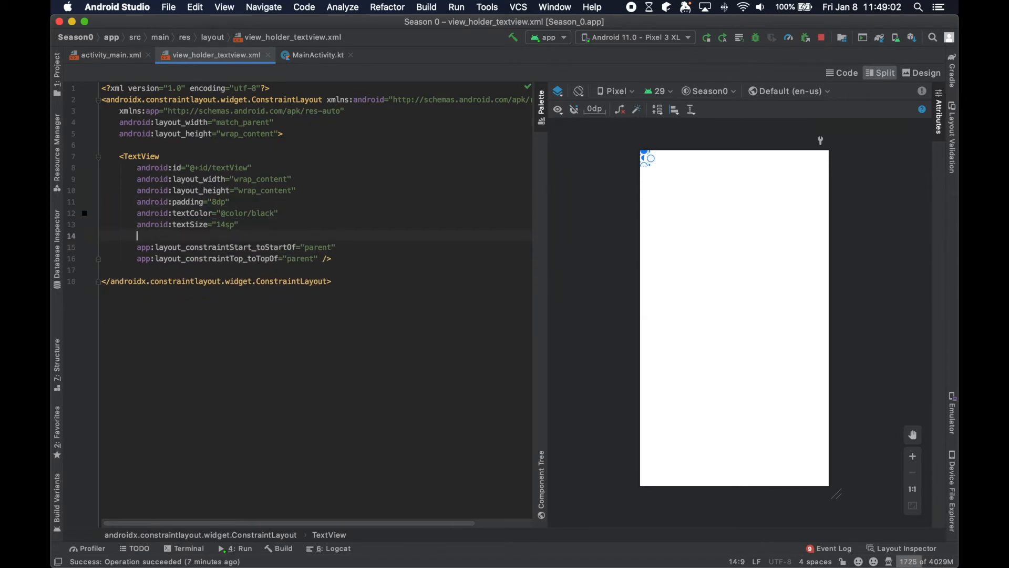
type("android:text=\"Text \"")
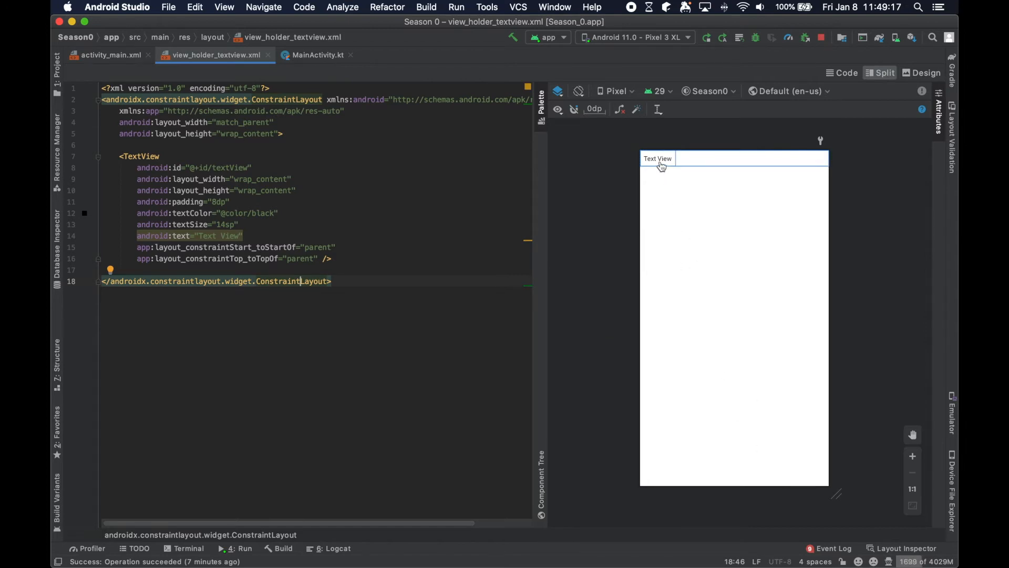
mouse_move(266, 197)
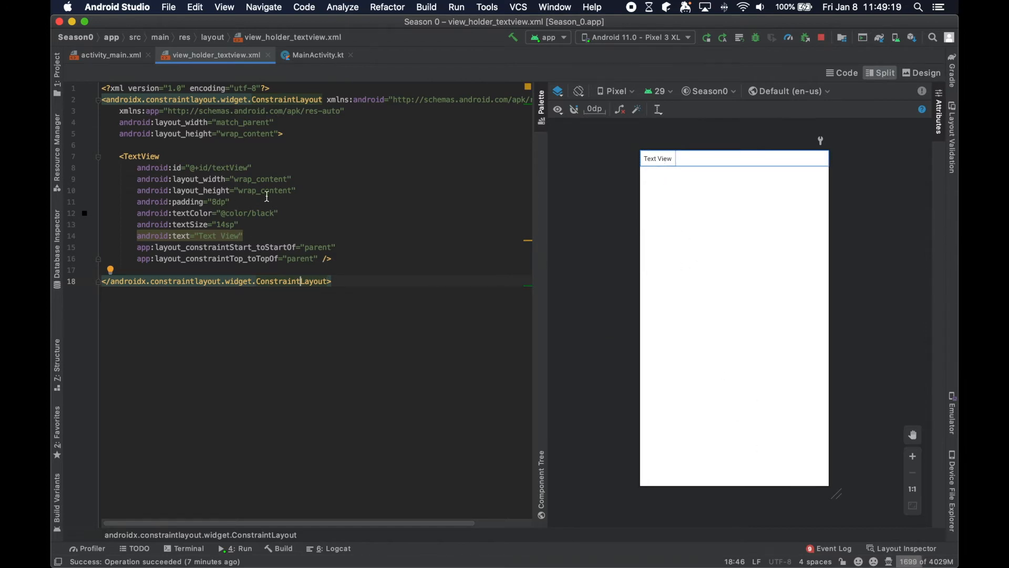
left_click_drag(159, 155, 333, 258)
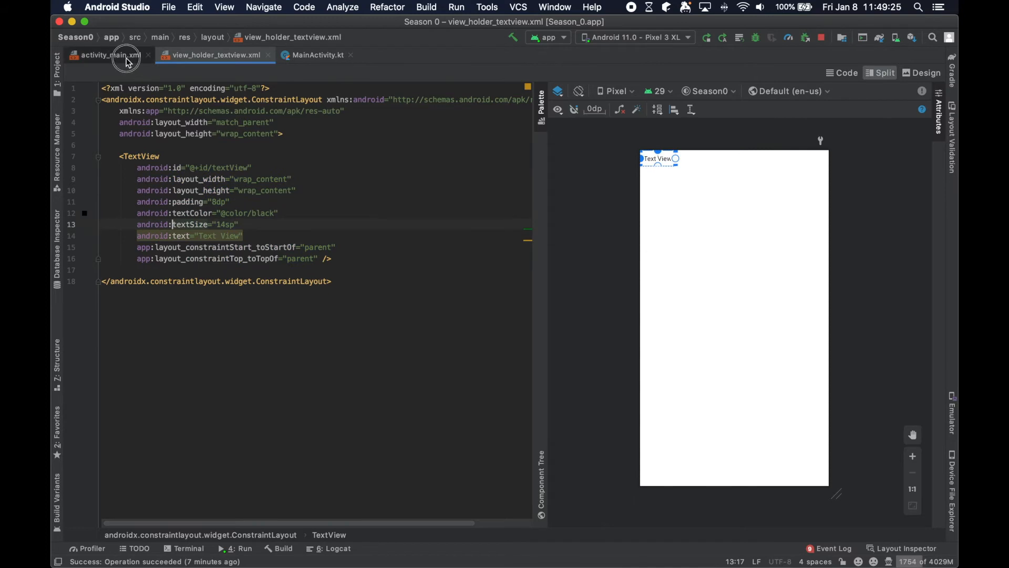
left_click(108, 55)
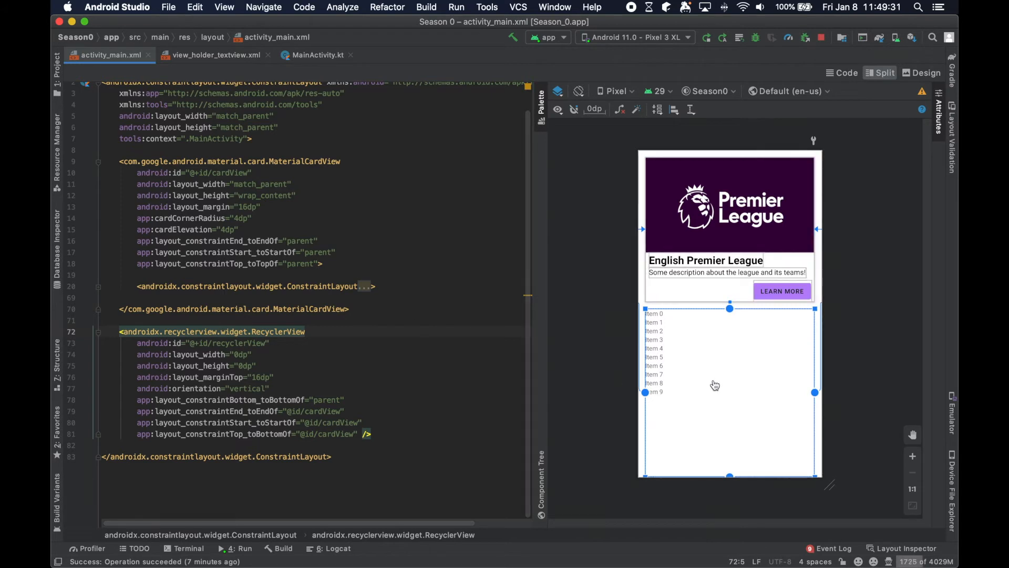
mouse_move(703, 390)
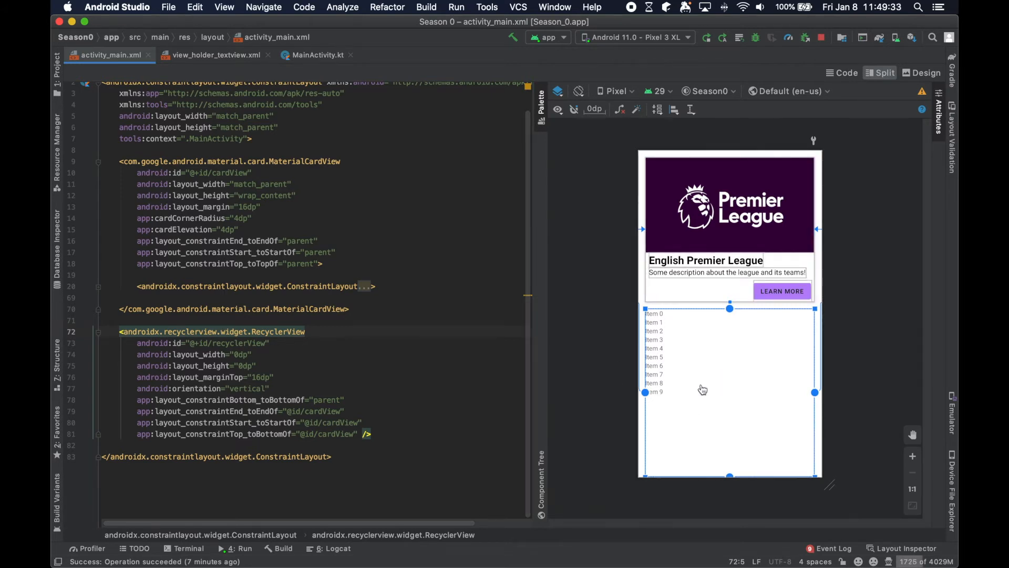
mouse_move(718, 348)
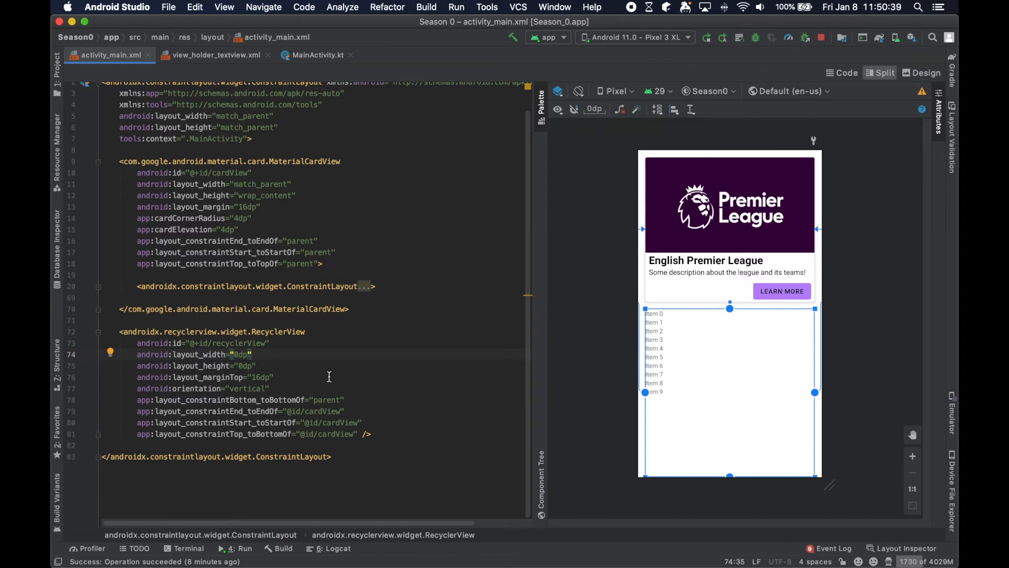
Step: Move the RecyclerView's closing /> onto its own line after checking view_holder_textview.xml
left_click(251, 354)
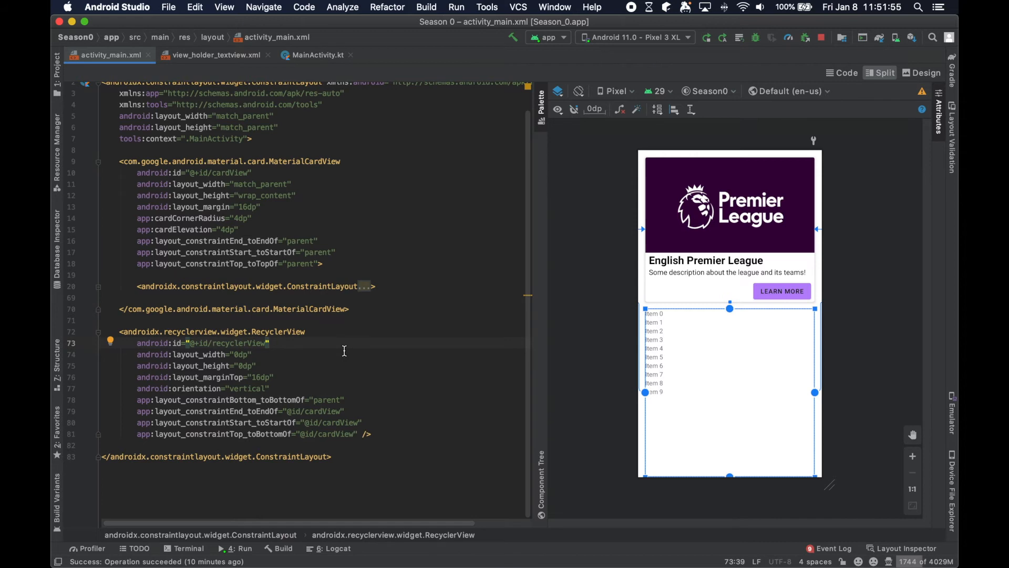
left_click(216, 55)
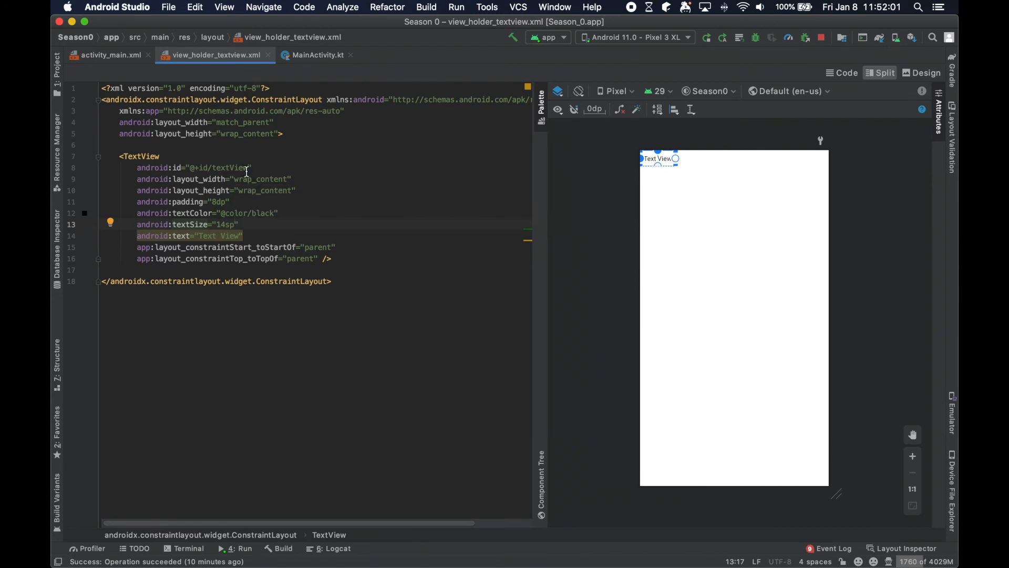
left_click(110, 54)
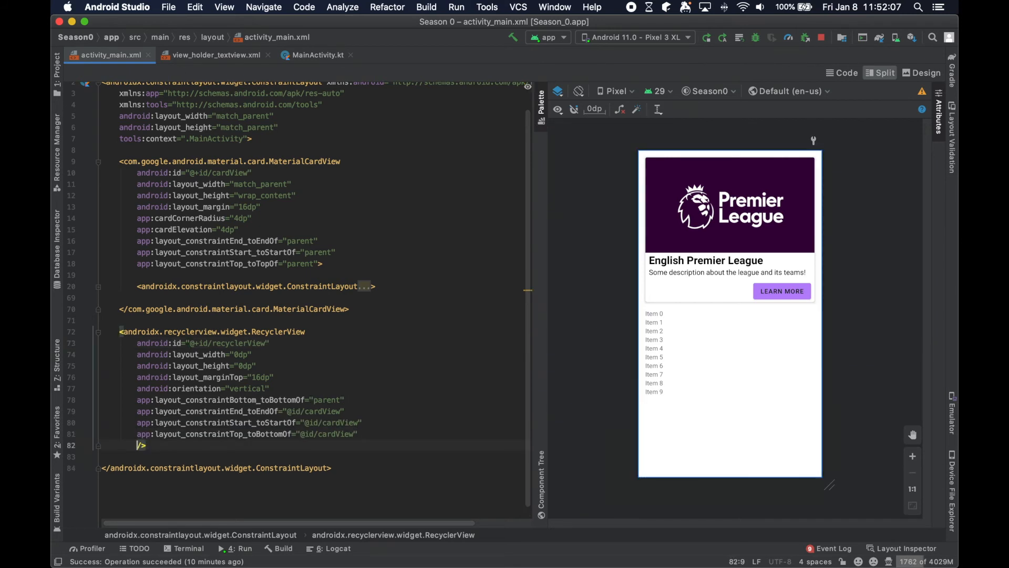
type("tool")
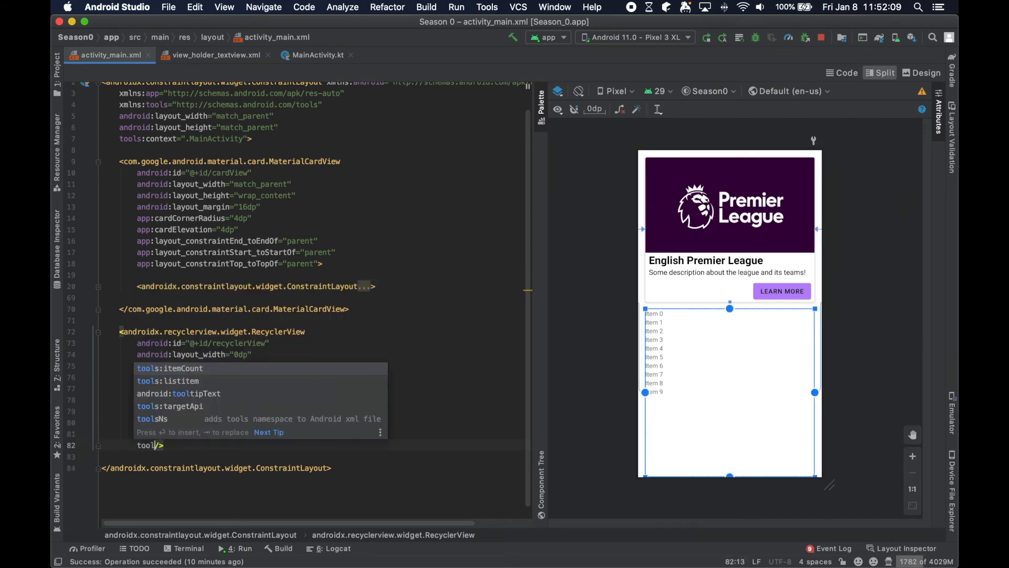
key("down")
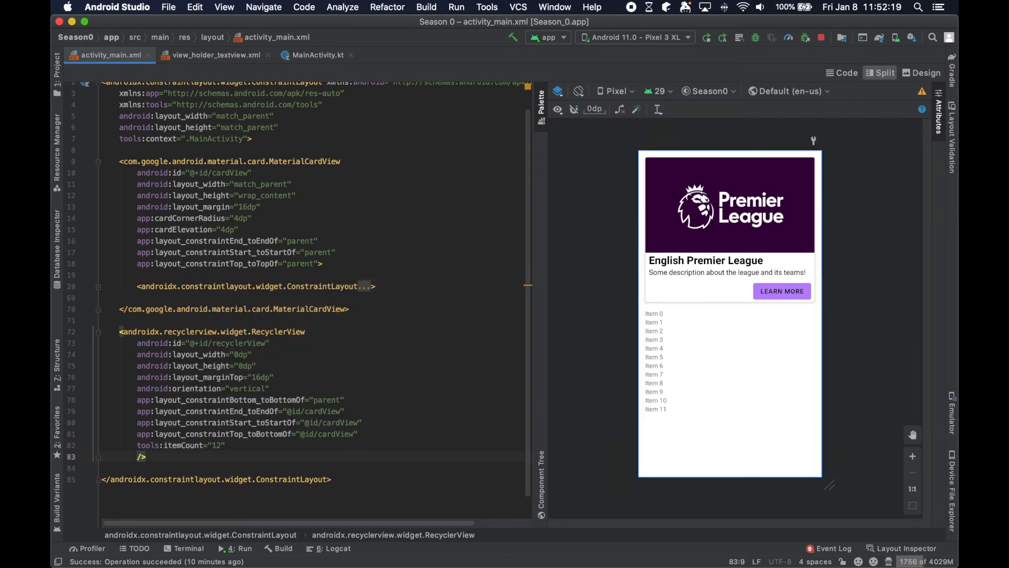
type("listitem=\"")
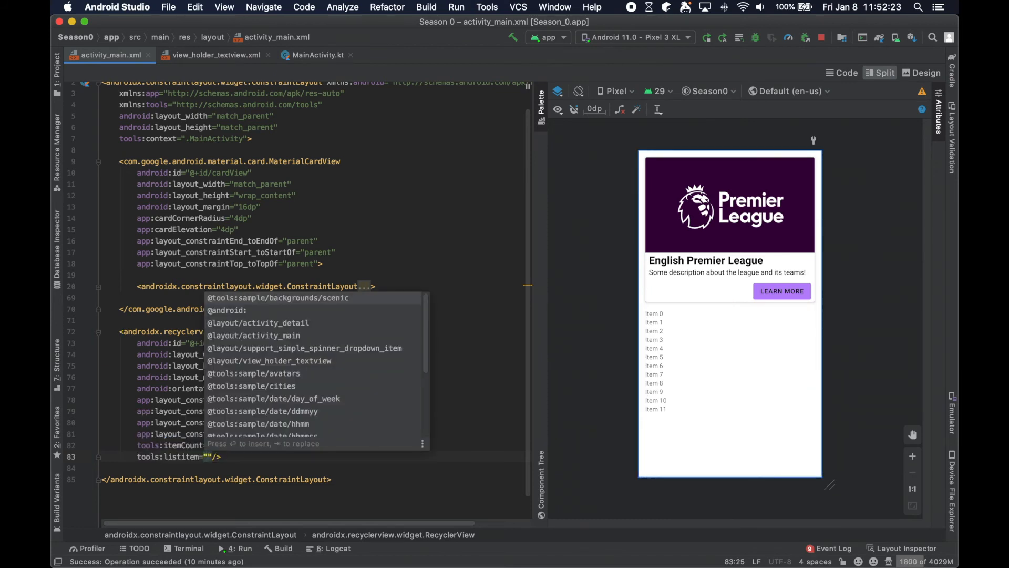
mouse_move(269, 361)
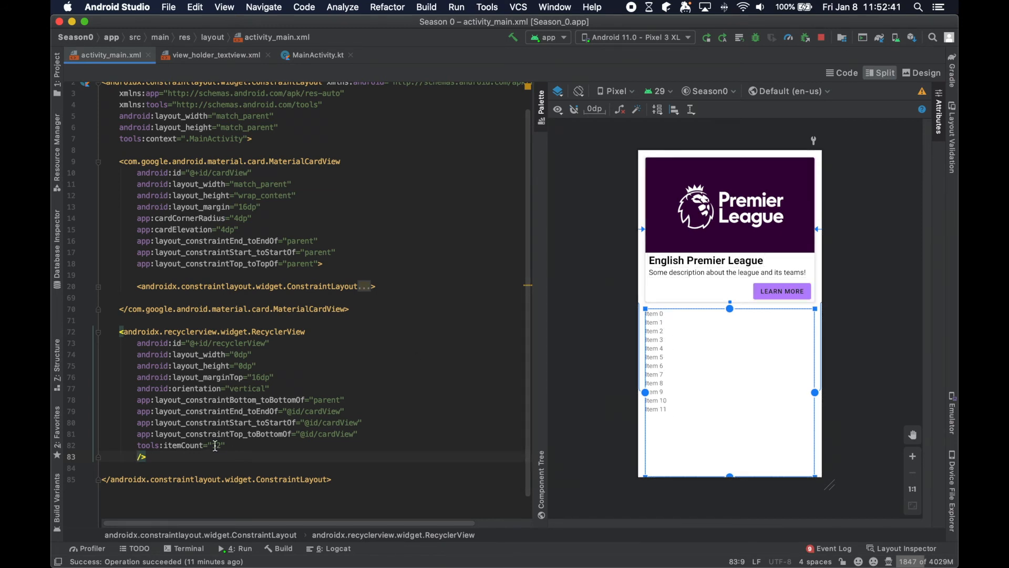
type("tools:listitem=\"@layout/view_holder_textview\"")
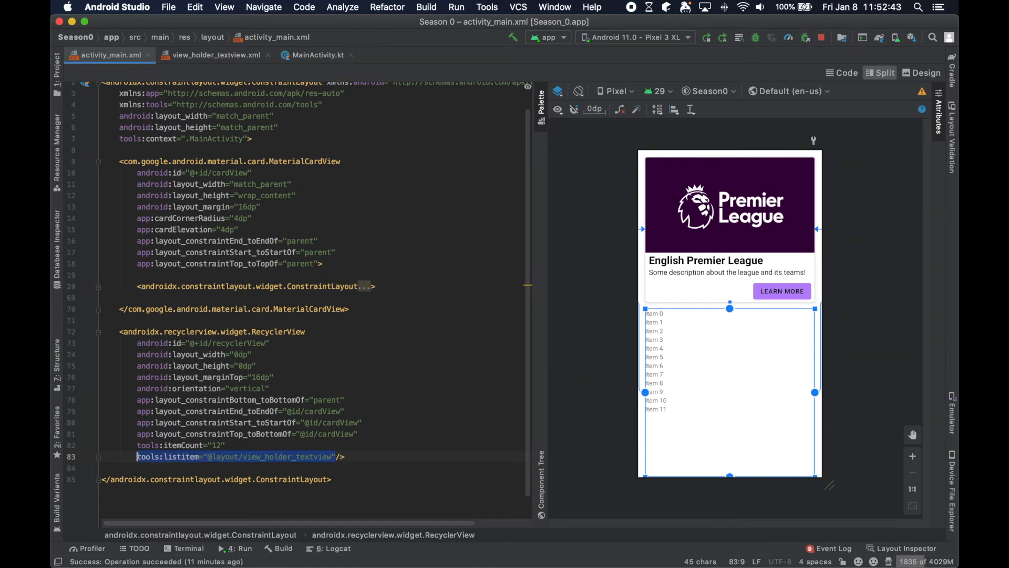
left_click(195, 456)
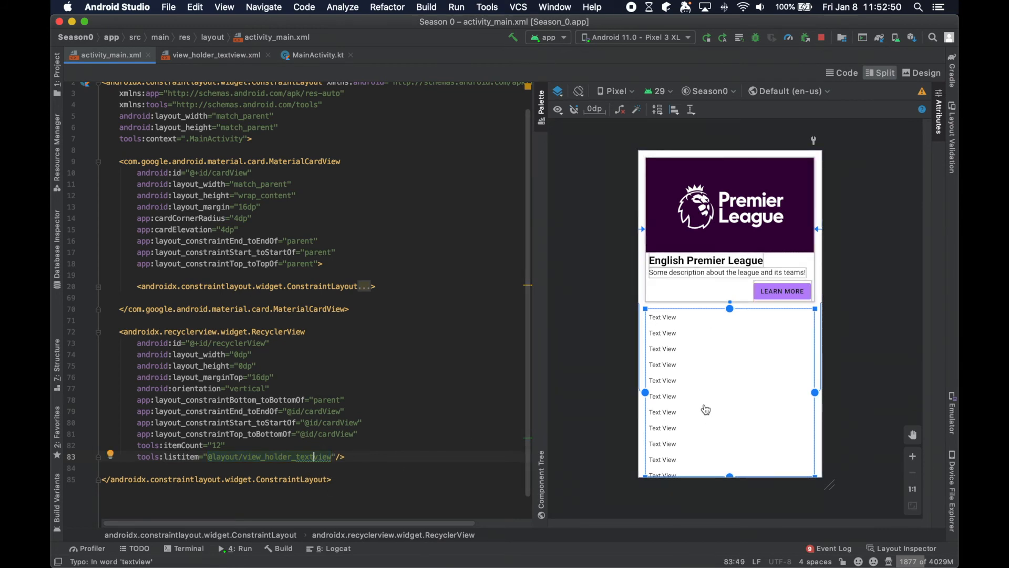
mouse_move(670, 327)
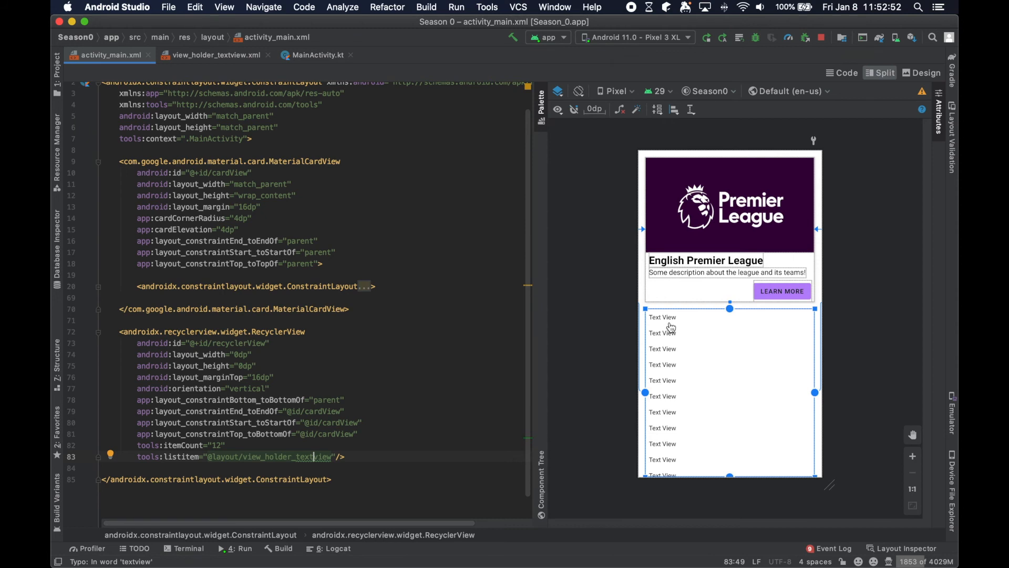
mouse_move(674, 329)
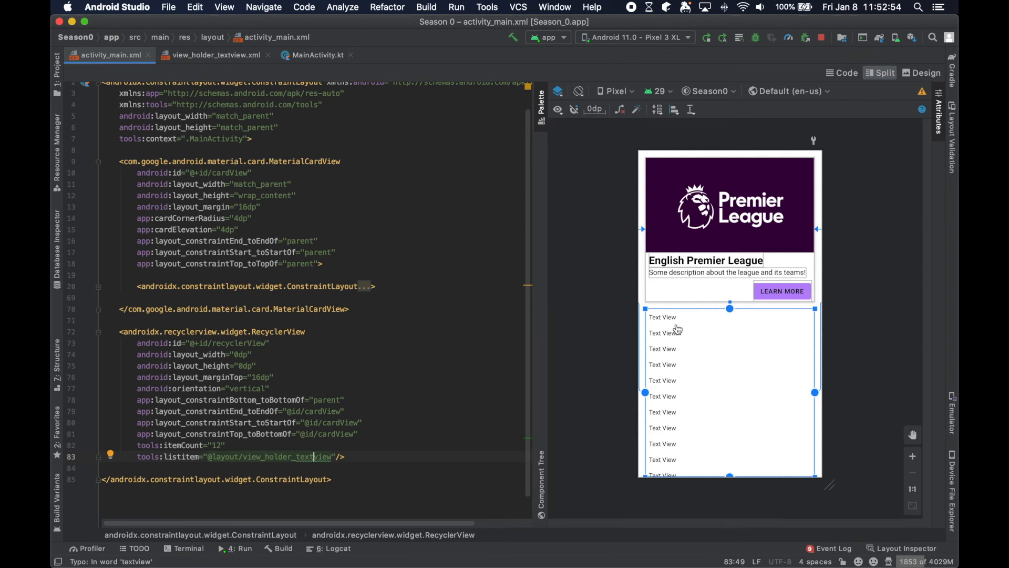
mouse_move(687, 353)
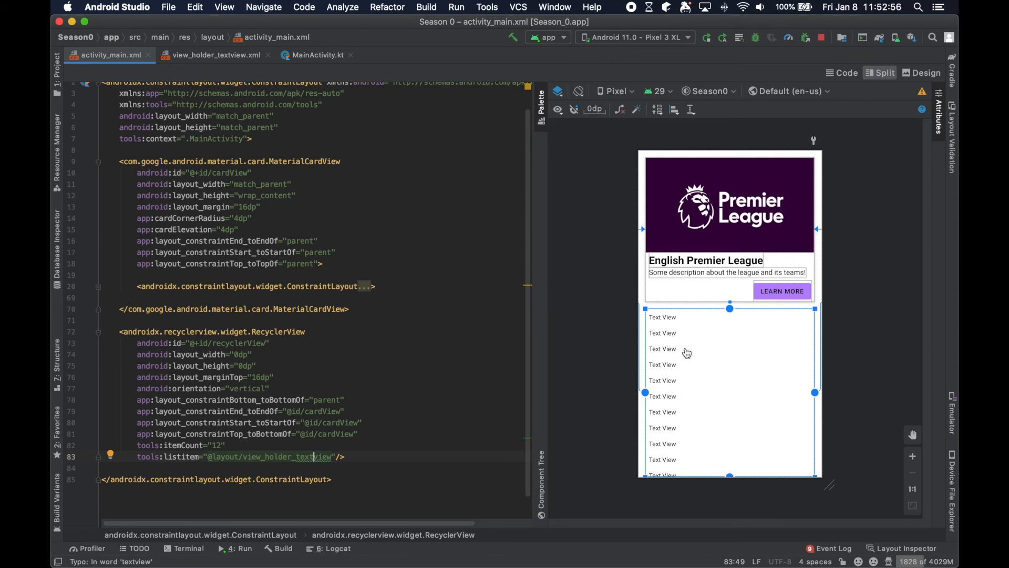
mouse_move(682, 435)
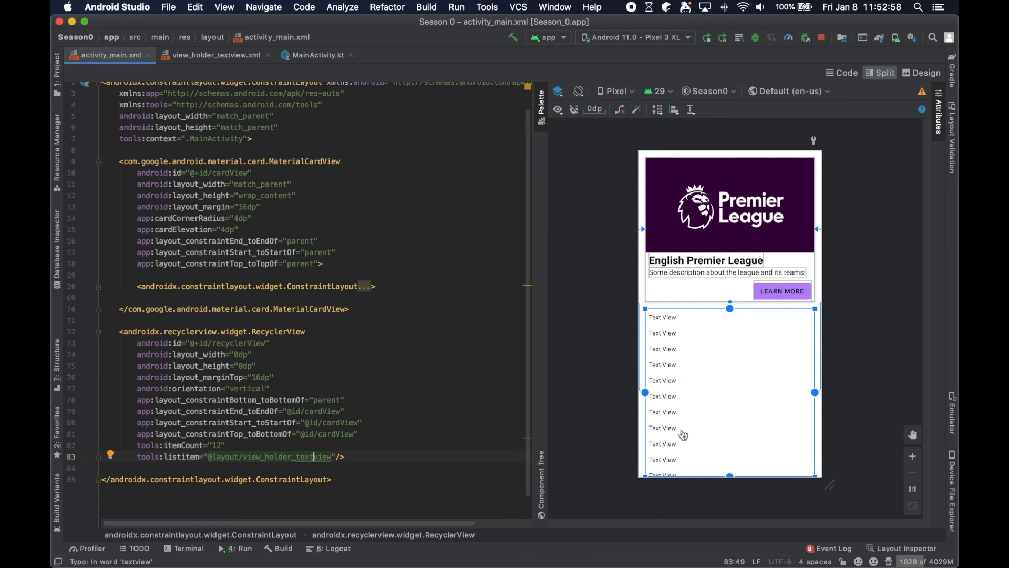
mouse_move(677, 478)
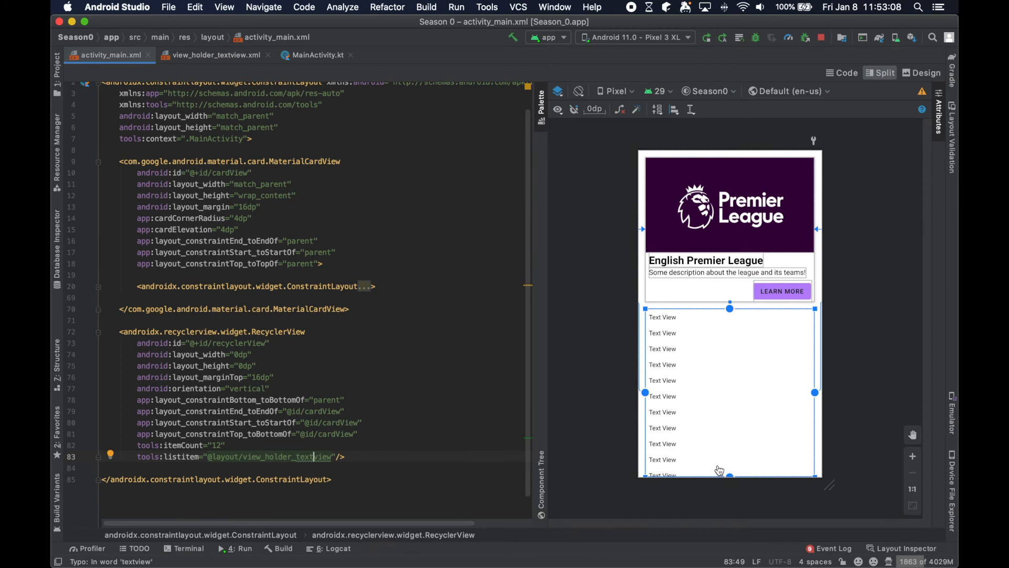
mouse_move(717, 346)
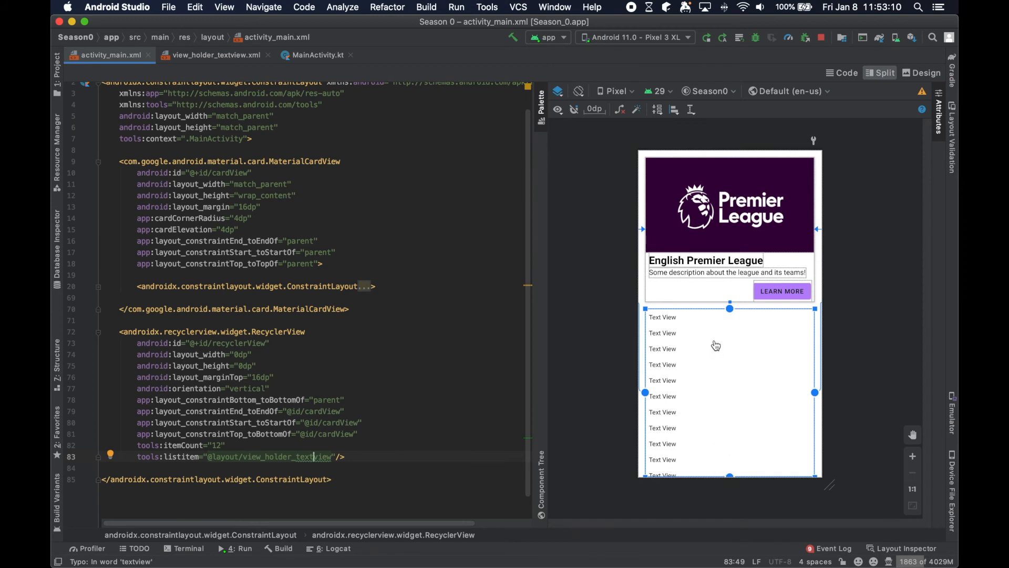
mouse_move(708, 384)
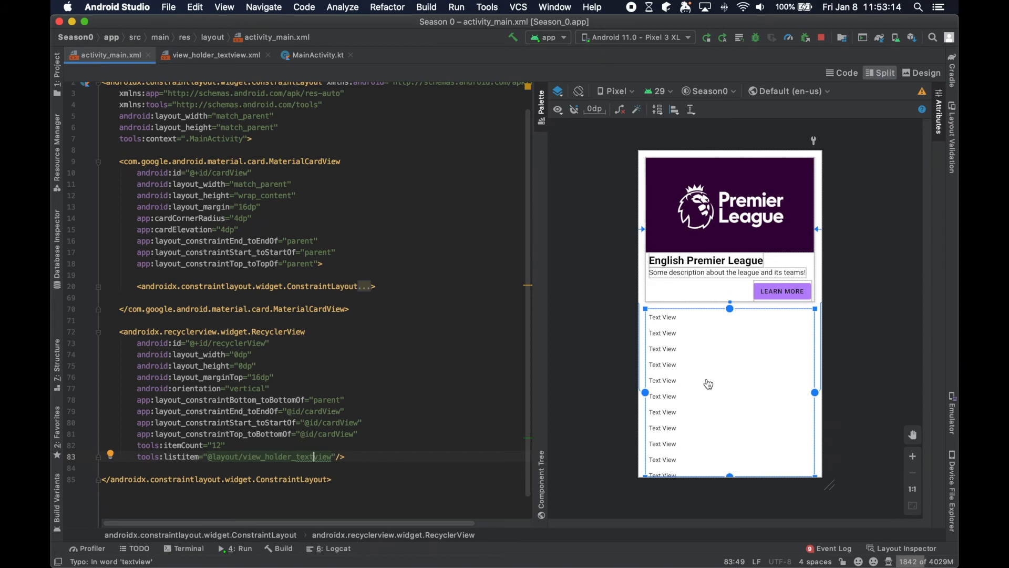
mouse_move(685, 361)
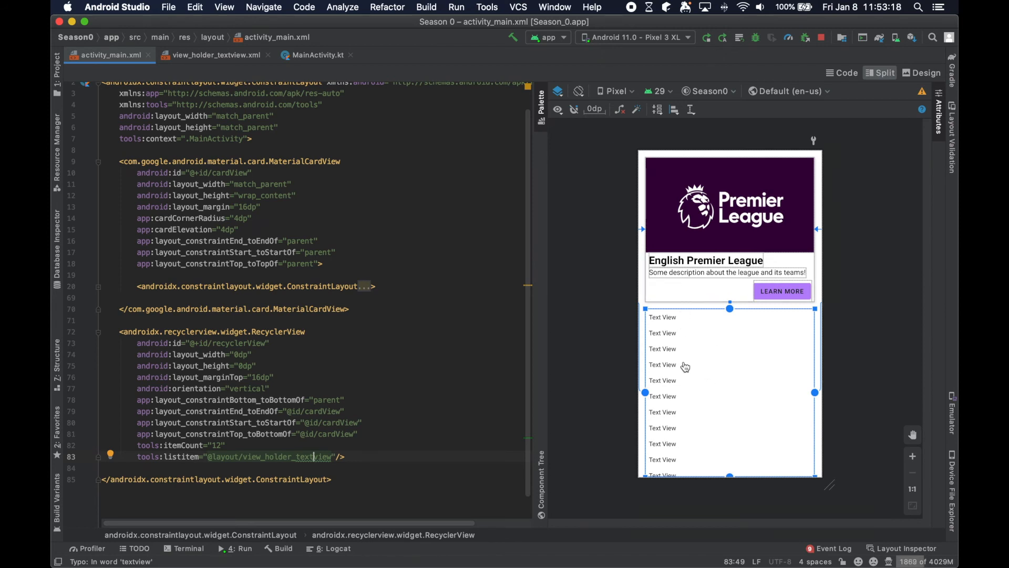
mouse_move(662, 401)
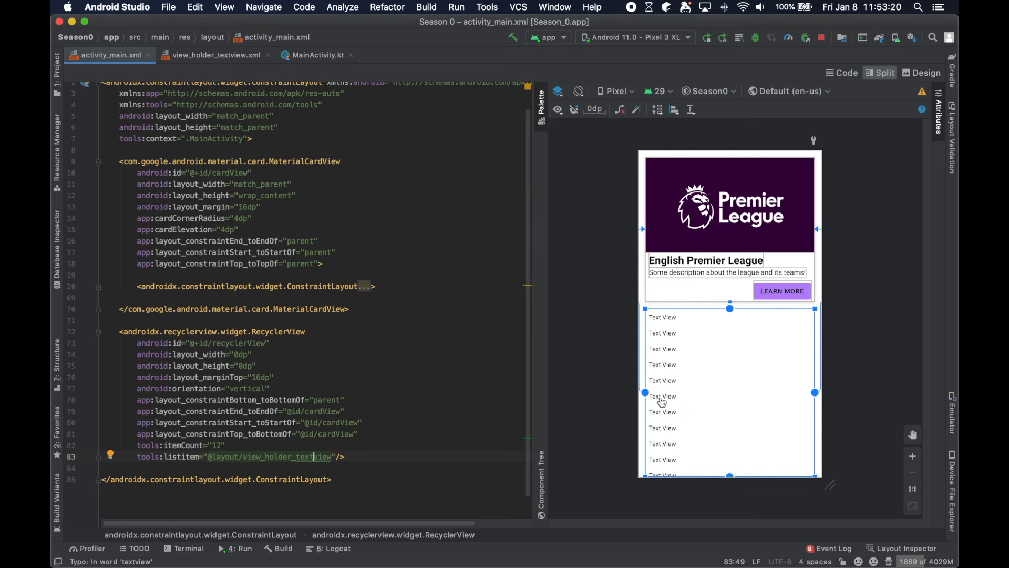
mouse_move(681, 414)
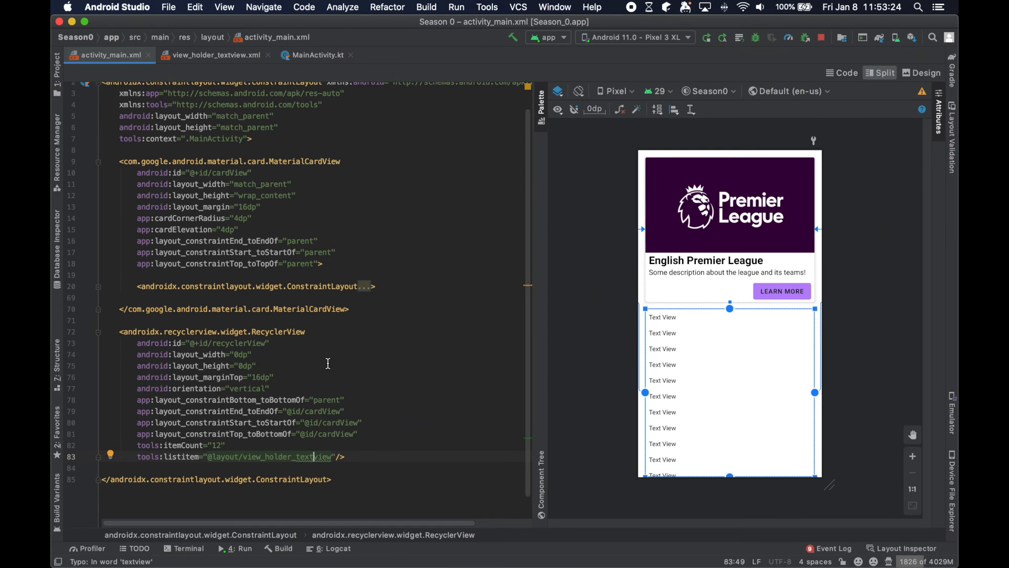
mouse_move(292, 322)
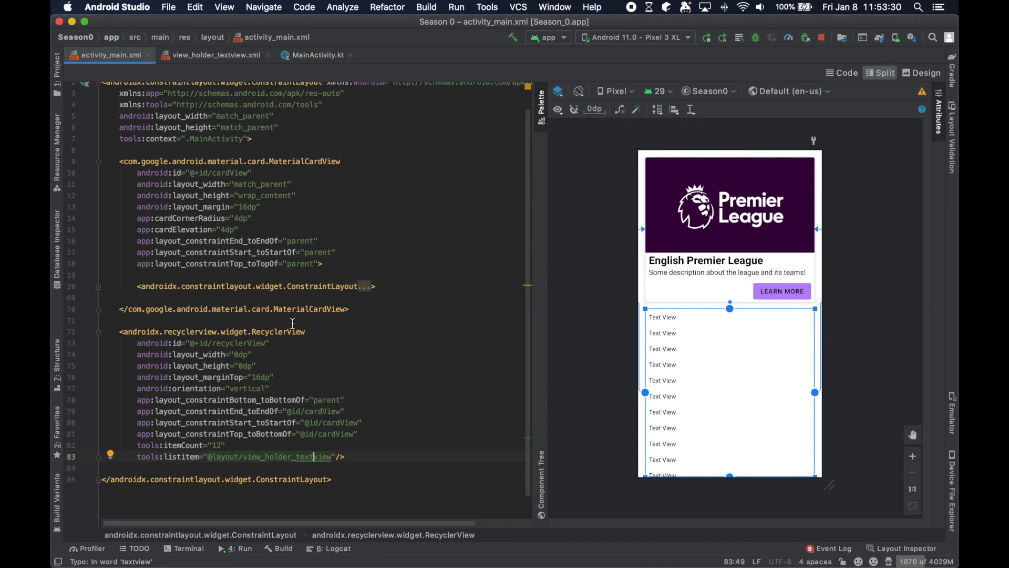
Step: Inspect the design preview showing repeated 'Text View' rows beneath the league card
double_click(278, 331)
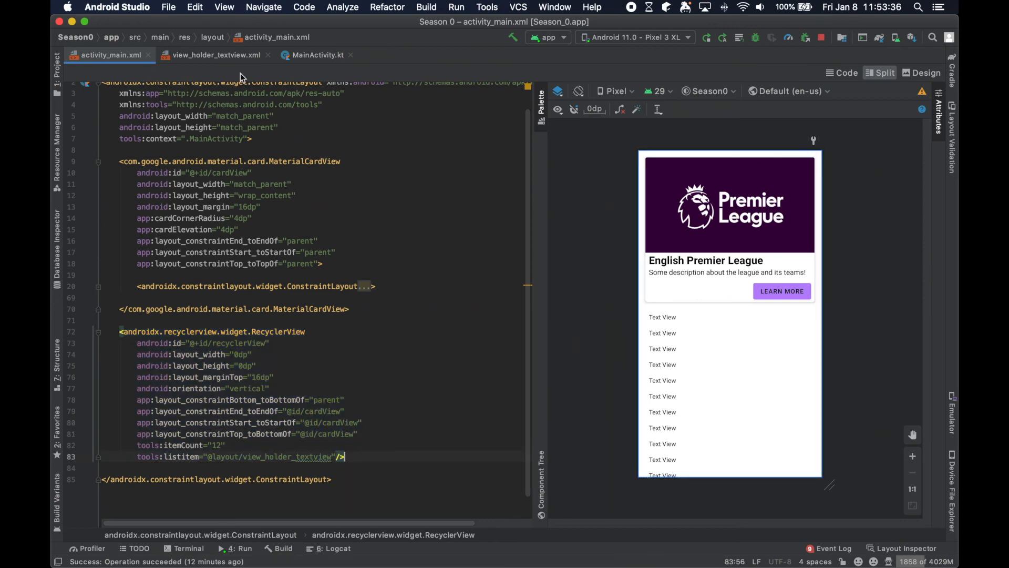
Step: Check view_holder_textview.xml and activity_main.xml, then bring up MainActivity.kt's Learn More listener code
left_click(216, 54)
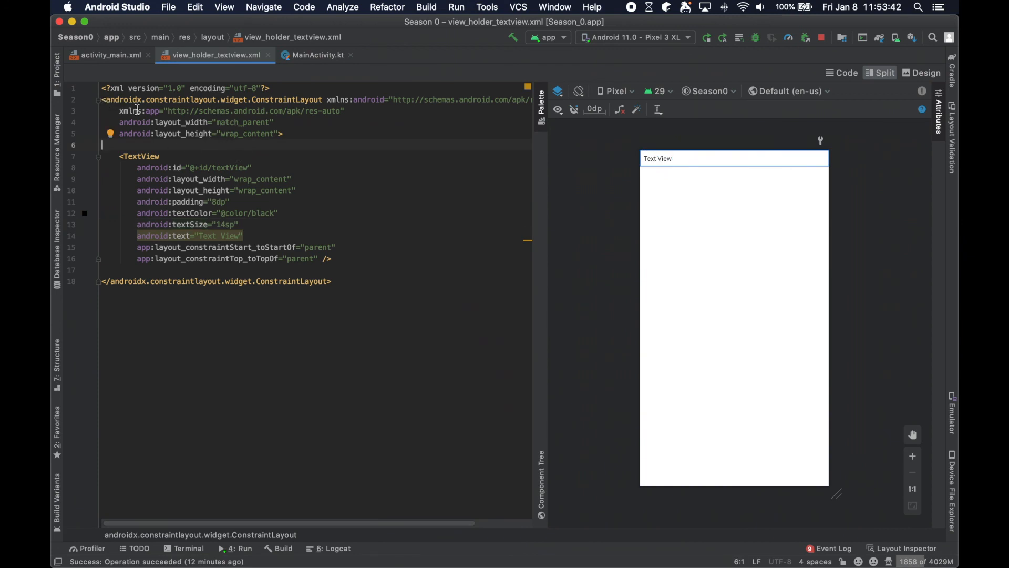
mouse_move(287, 198)
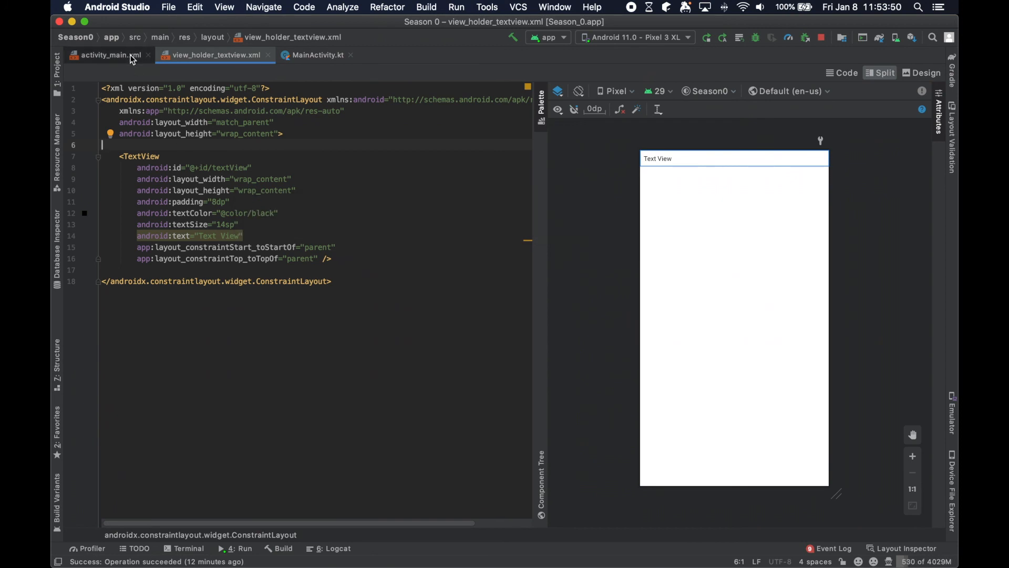
left_click(106, 55)
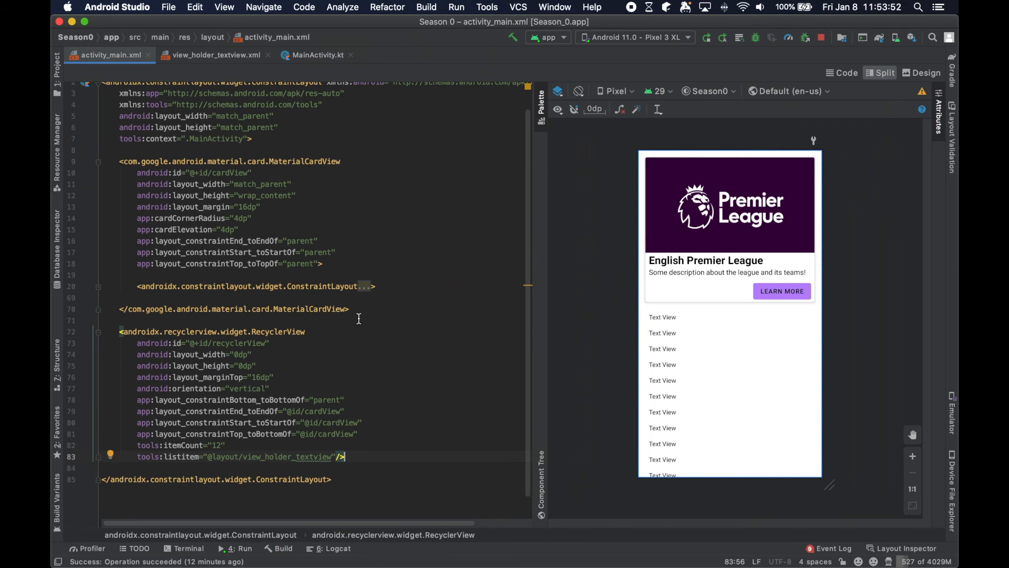
double_click(278, 331)
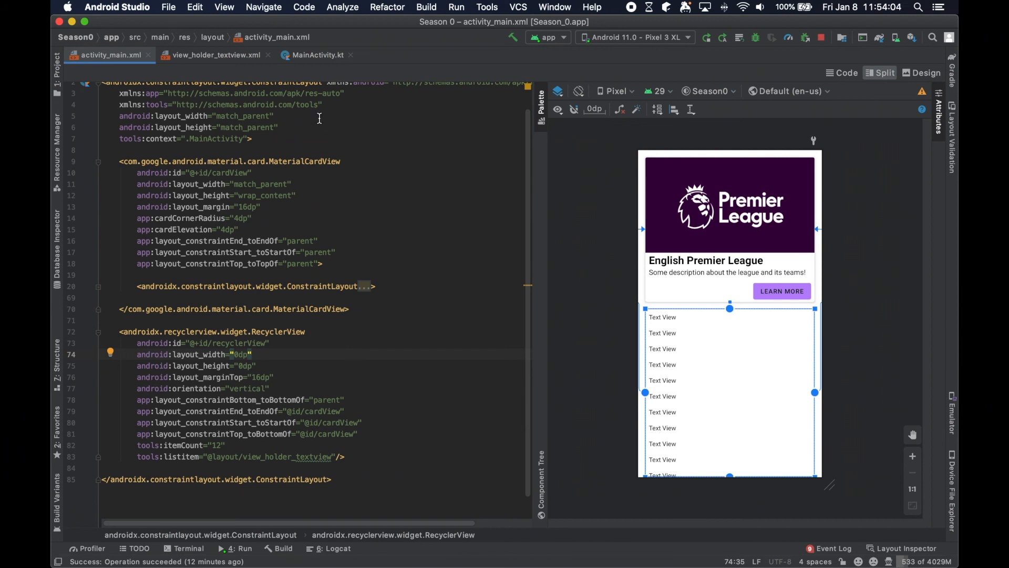
left_click(318, 55)
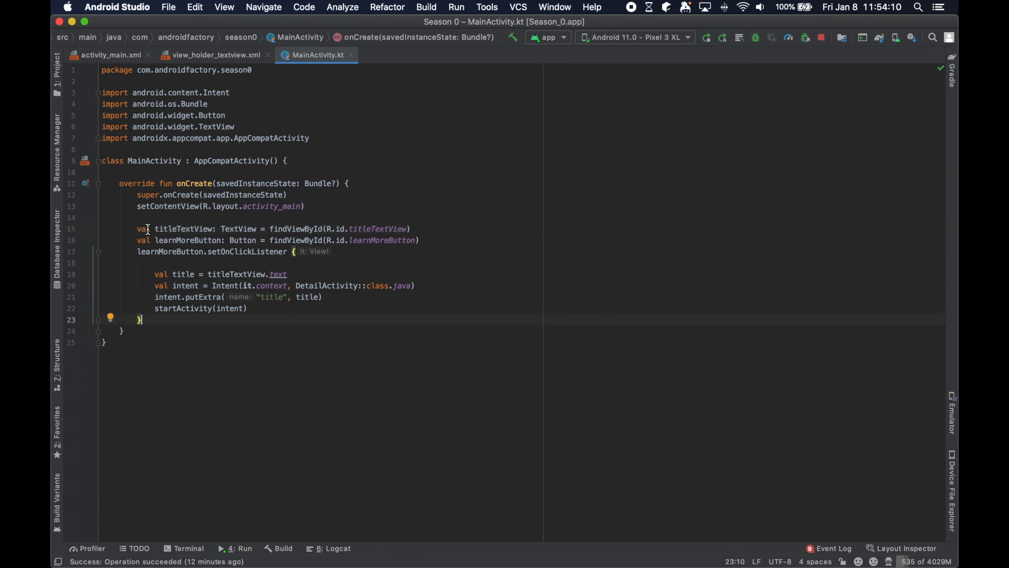
Step: Comment out lines 15–23, the Learn More listener code, and add a blank line below
key("cmd+/")
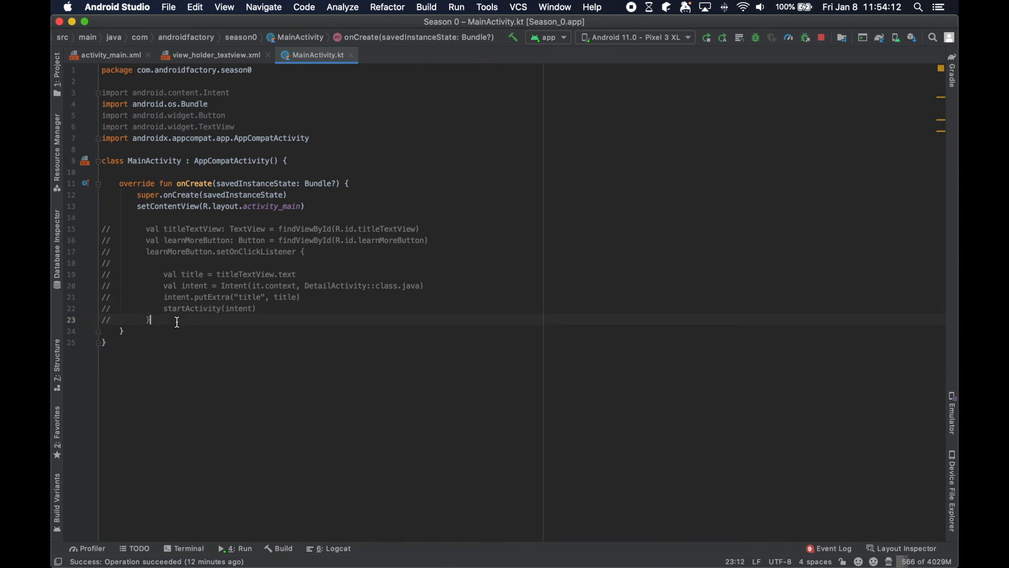
key("enter")
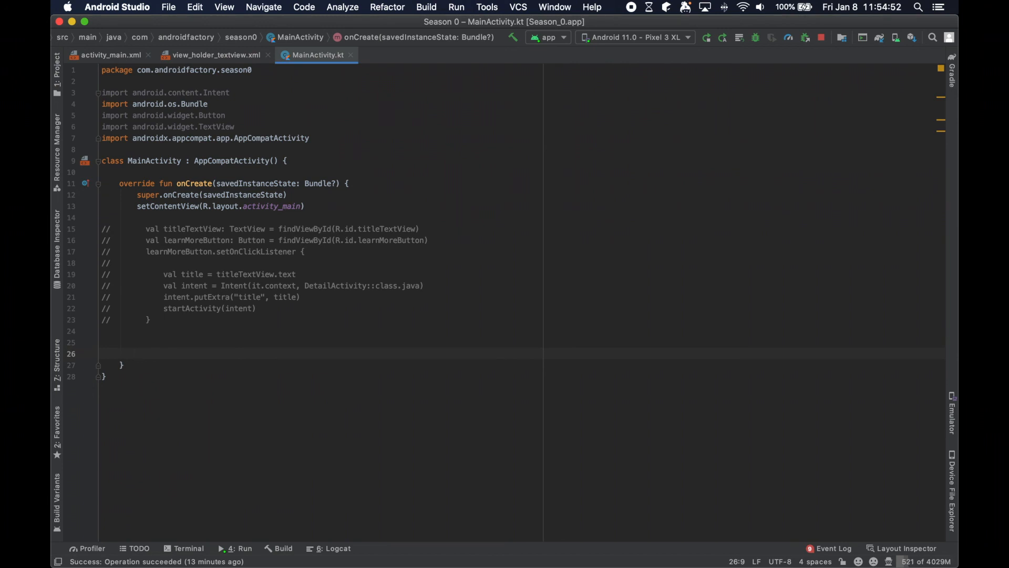
mouse_move(450, 147)
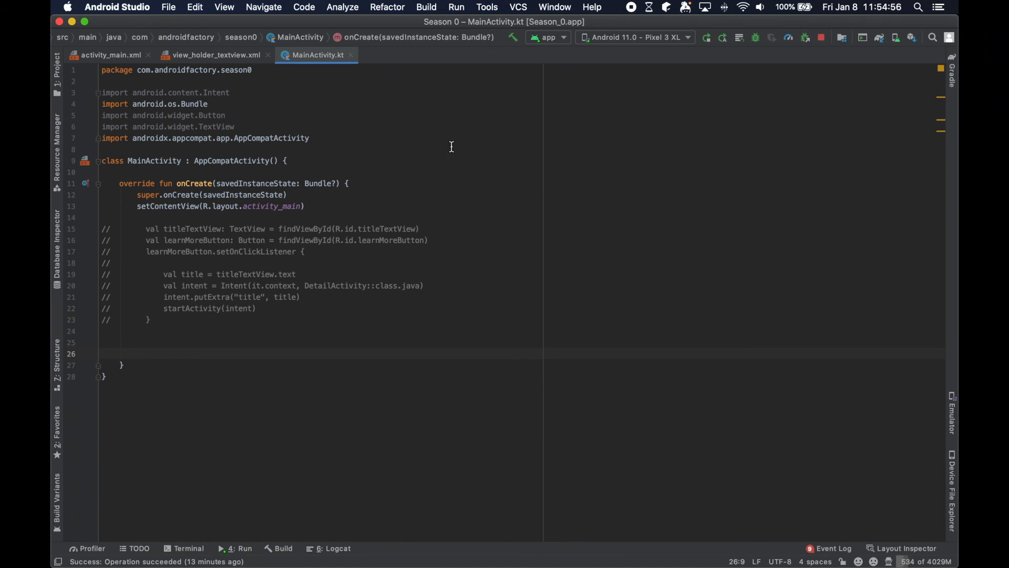